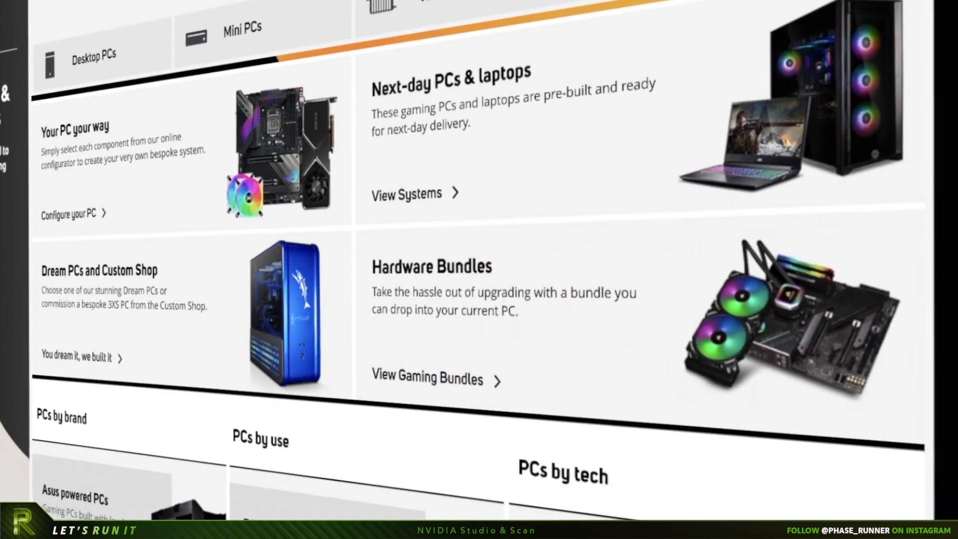
# Step: Scroll down the Scan homepage past the PC category listings toward the RTX Studio workstations
pyautogui.scroll(-3)
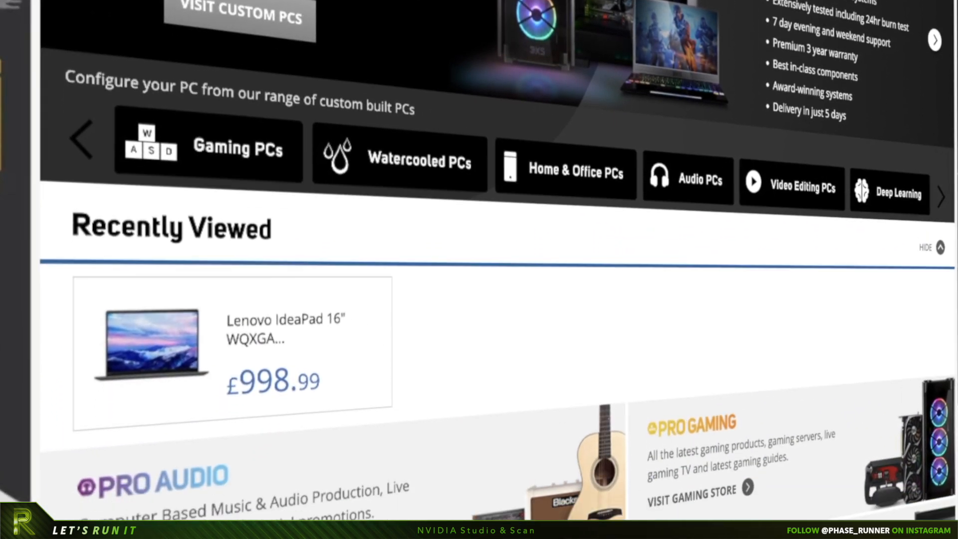
pyautogui.scroll(-3)
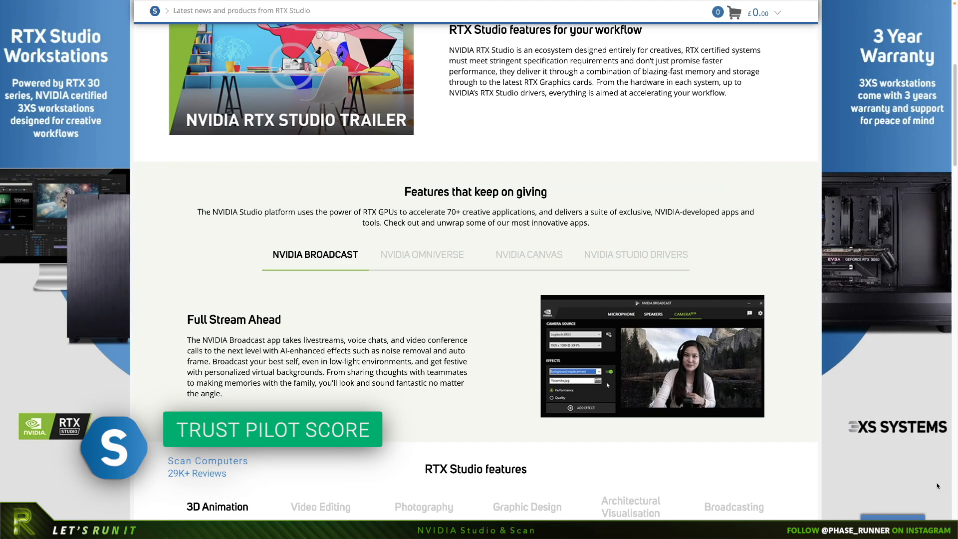
pyautogui.scroll(-3)
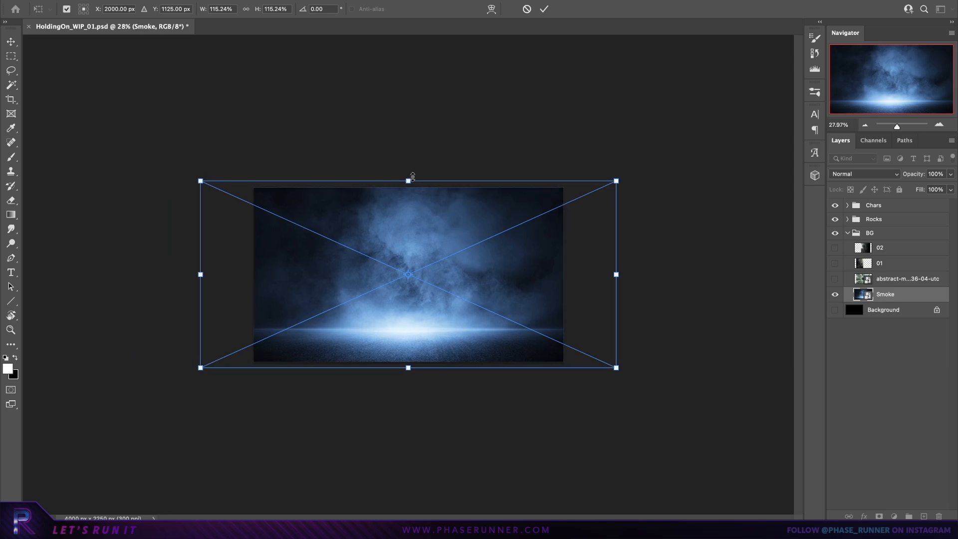
# Step: Stretch the Smoke layer taller and commit the transform
pyautogui.moveTo(408, 180); pyautogui.dragTo(408, 158)
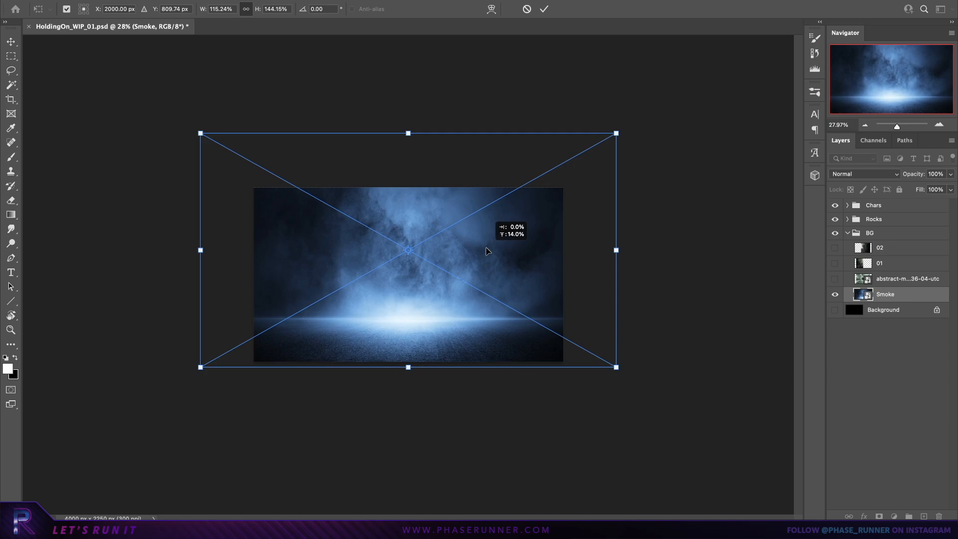
pyautogui.press('Return')
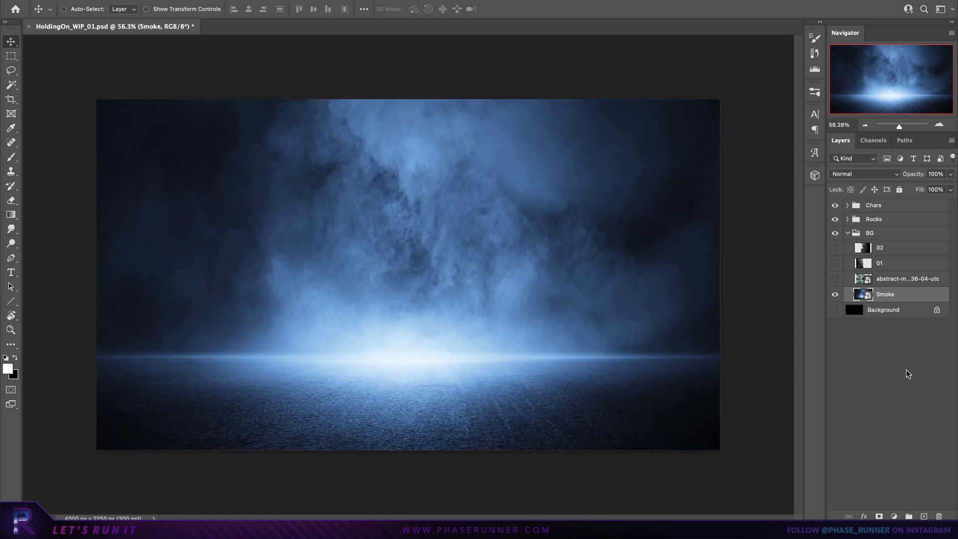
pyautogui.rightClick(884, 293)
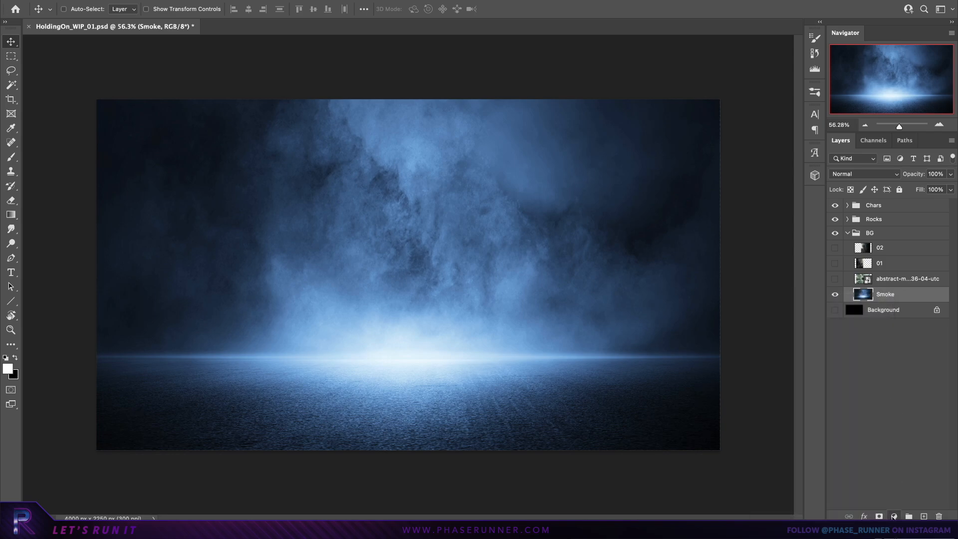
pyautogui.moveTo(920, 404)
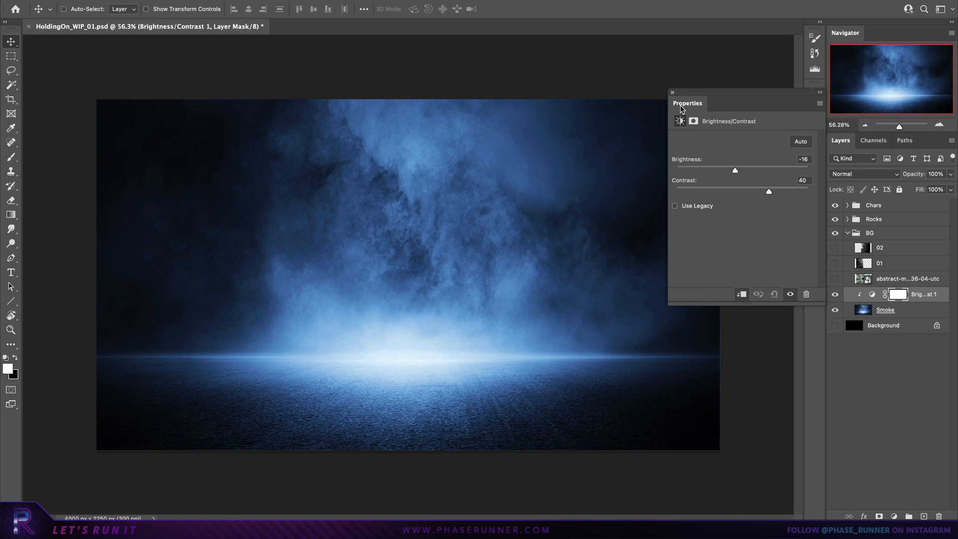
# Step: Apply a clipped Brightness/Contrast (Brightness -16, Contrast 40) and add Color Balance
pyautogui.click(671, 93)
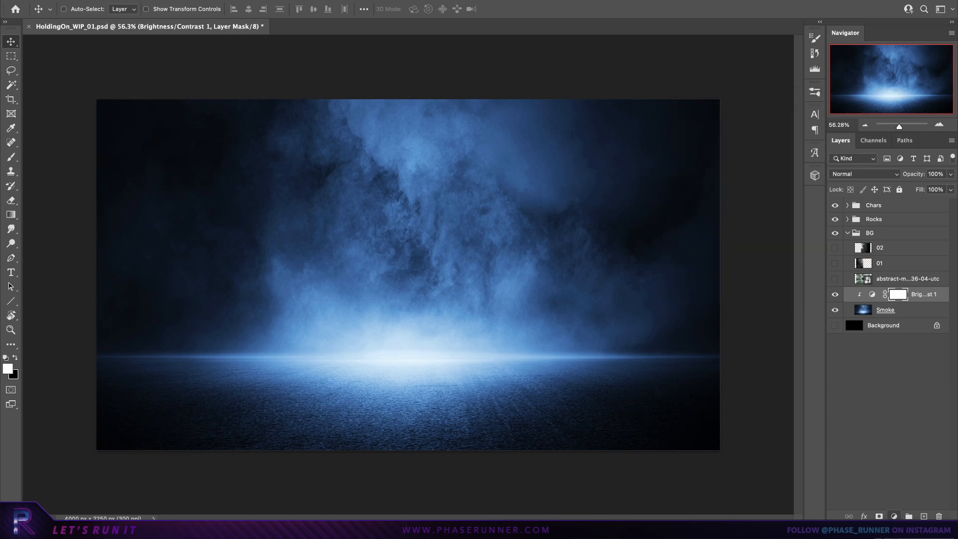
pyautogui.click(893, 516)
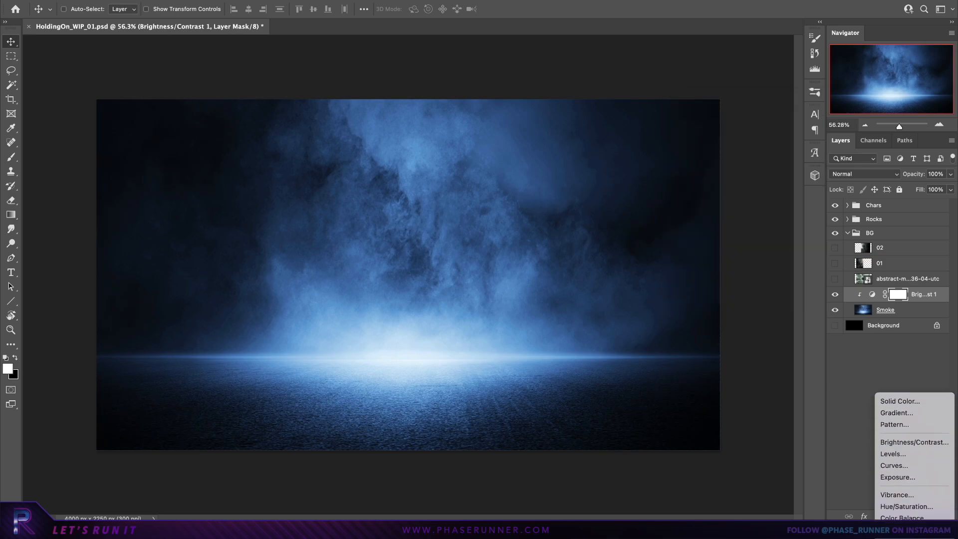
pyautogui.click(903, 517)
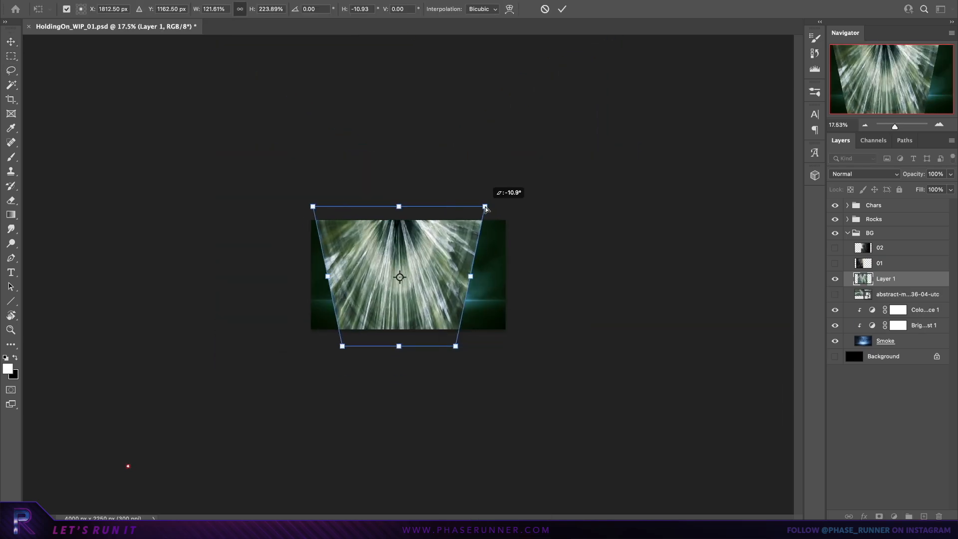
# Step: Commit the light-ray perspective distortion and set its blend mode to Linear Dodge (Add)
pyautogui.press('Return')
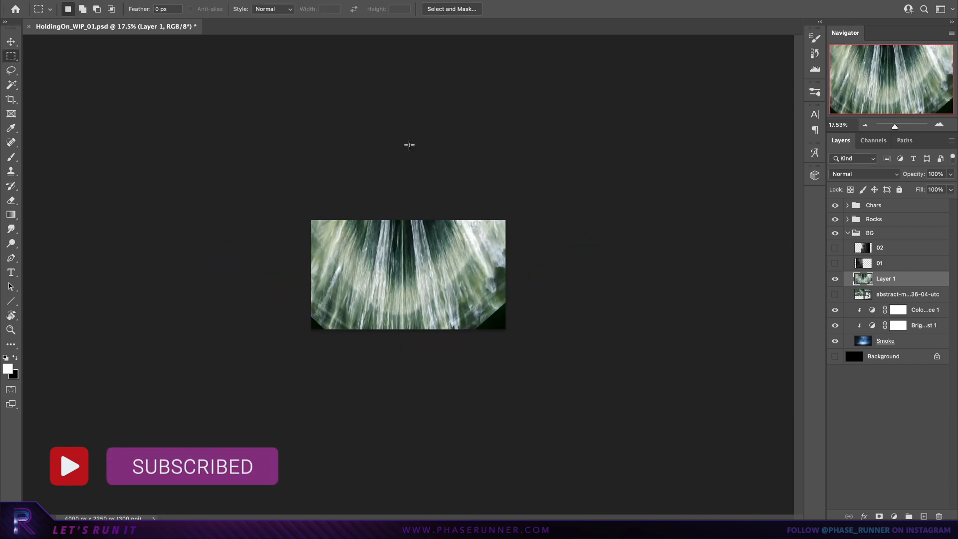
pyautogui.press('ctrl+t')
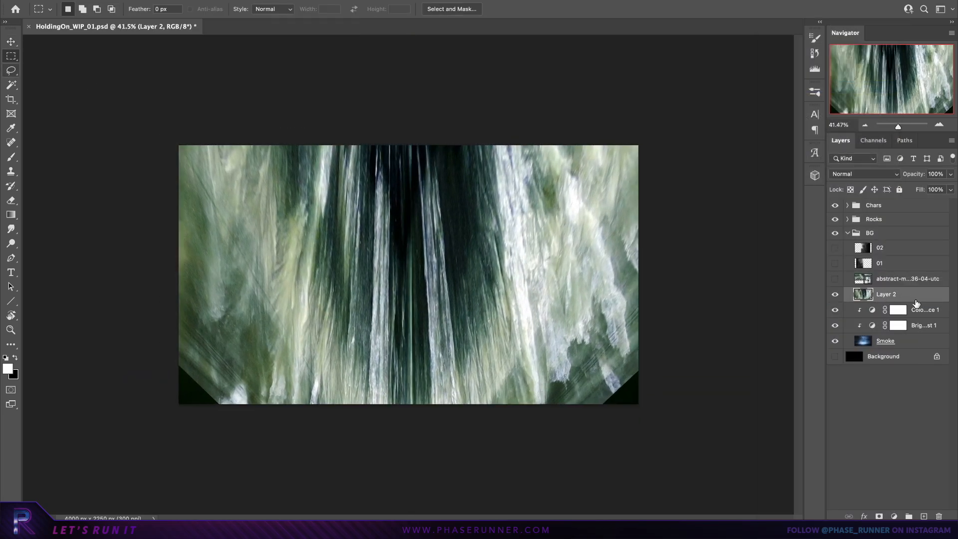
pyautogui.click(863, 174)
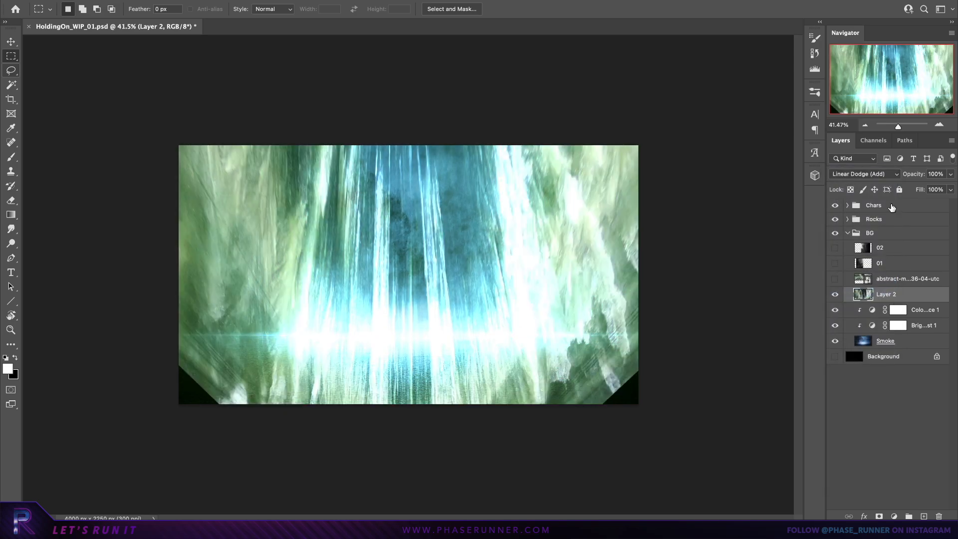
pyautogui.click(862, 173)
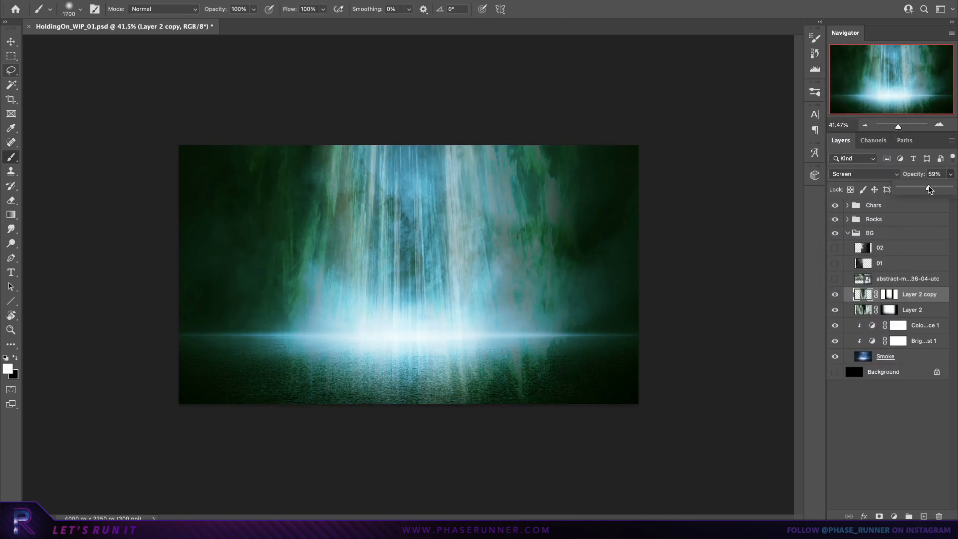
# Step: Pick a green foreground colour for the glow layer
pyautogui.click(8, 369)
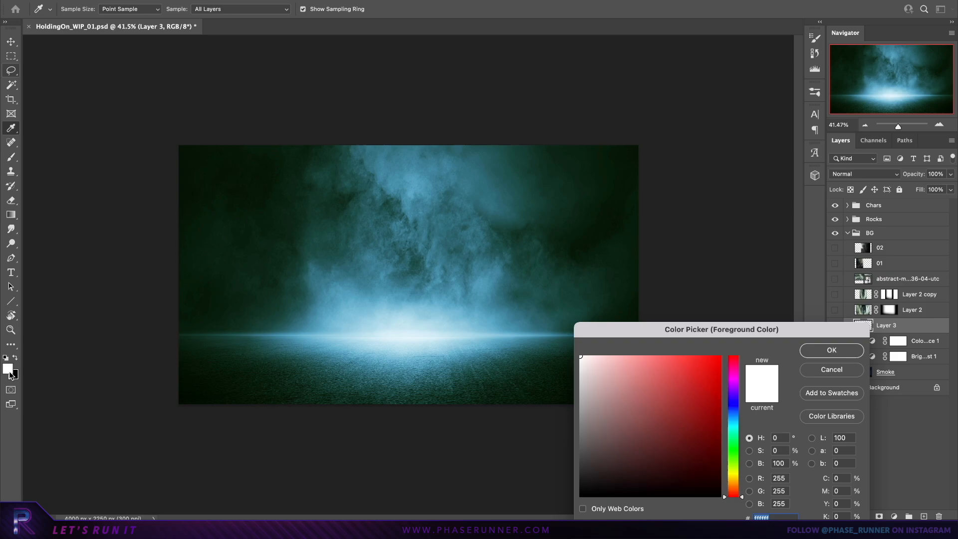
pyautogui.click(830, 350)
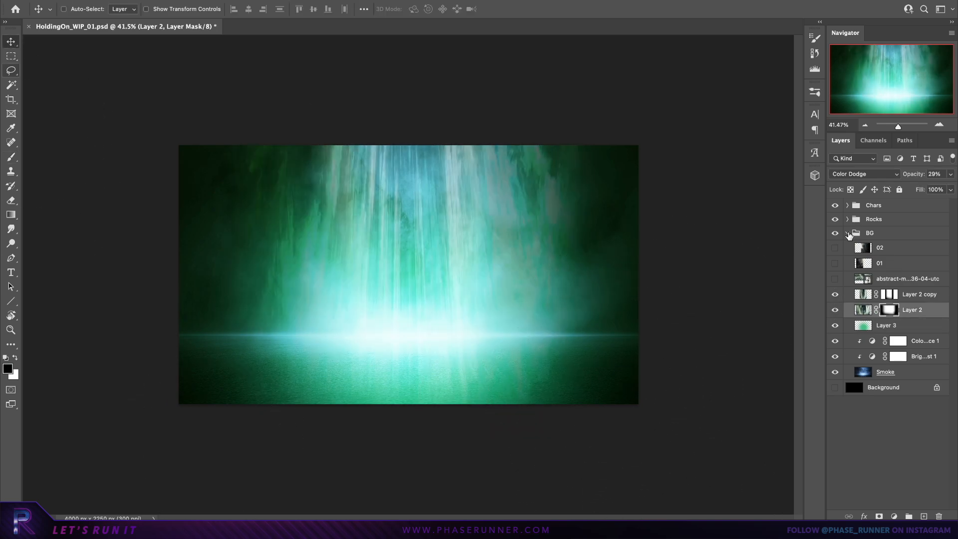
pyautogui.click(9, 370)
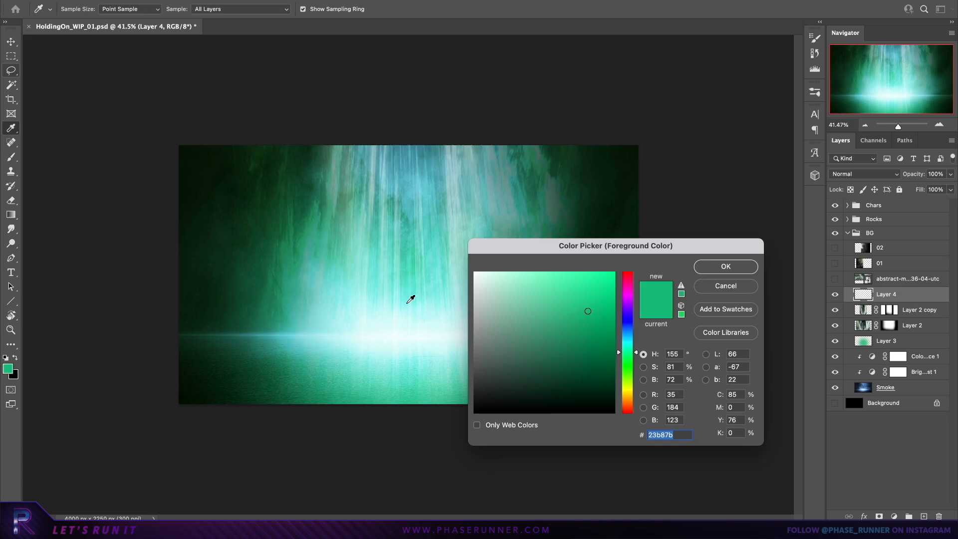
pyautogui.click(725, 266)
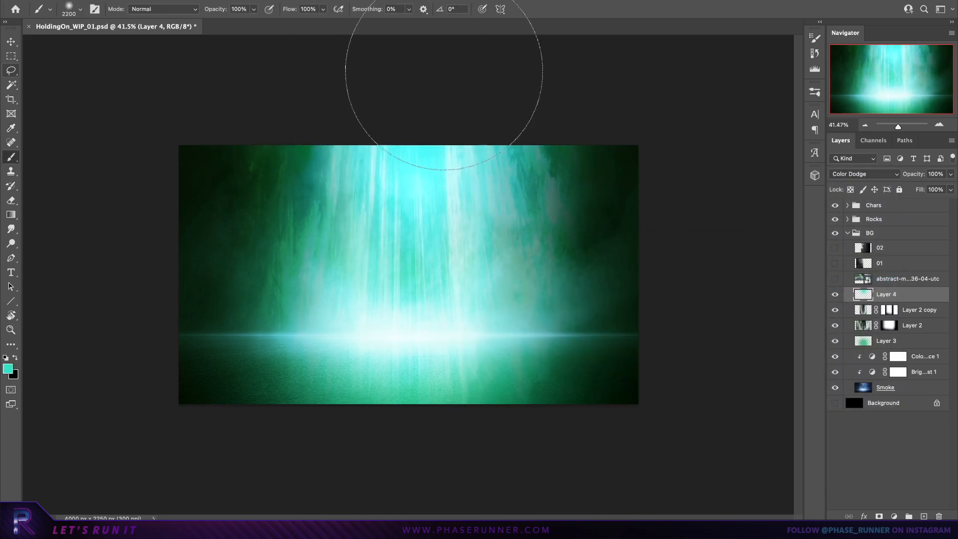
# Step: Set Layer 2 copy 2 to Hard Light, colourise it teal, and lower opacity to 32%
pyautogui.click(910, 309)
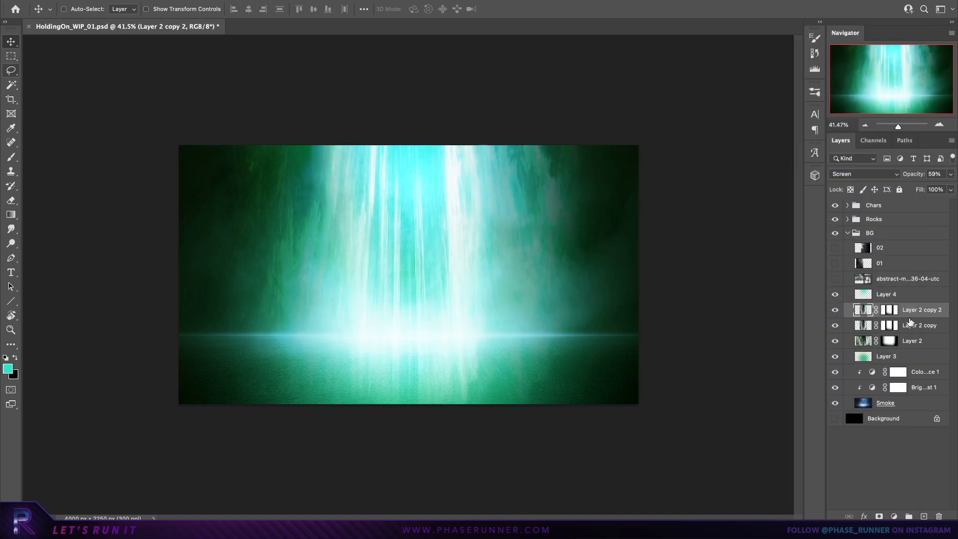
pyautogui.click(863, 174)
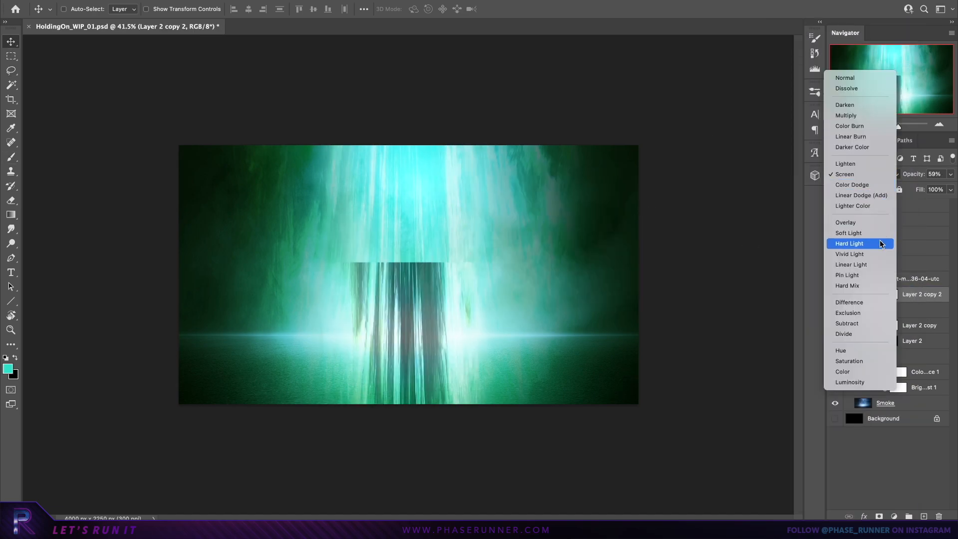
pyautogui.click(849, 242)
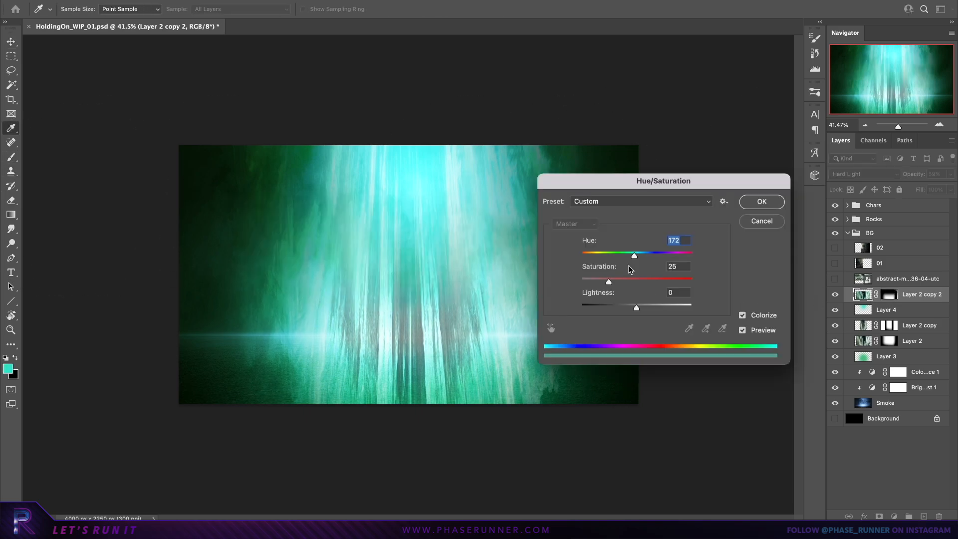
pyautogui.click(760, 202)
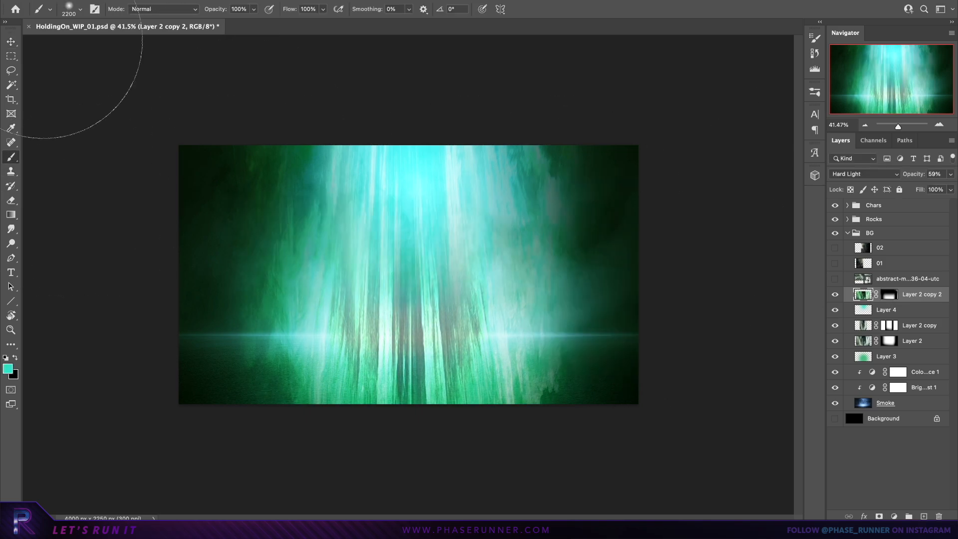
pyautogui.click(10, 41)
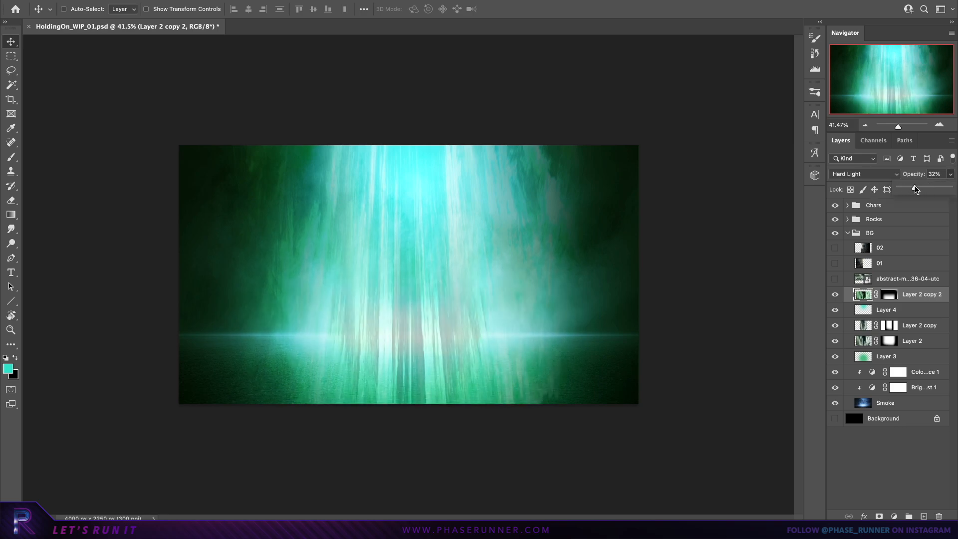
pyautogui.click(848, 218)
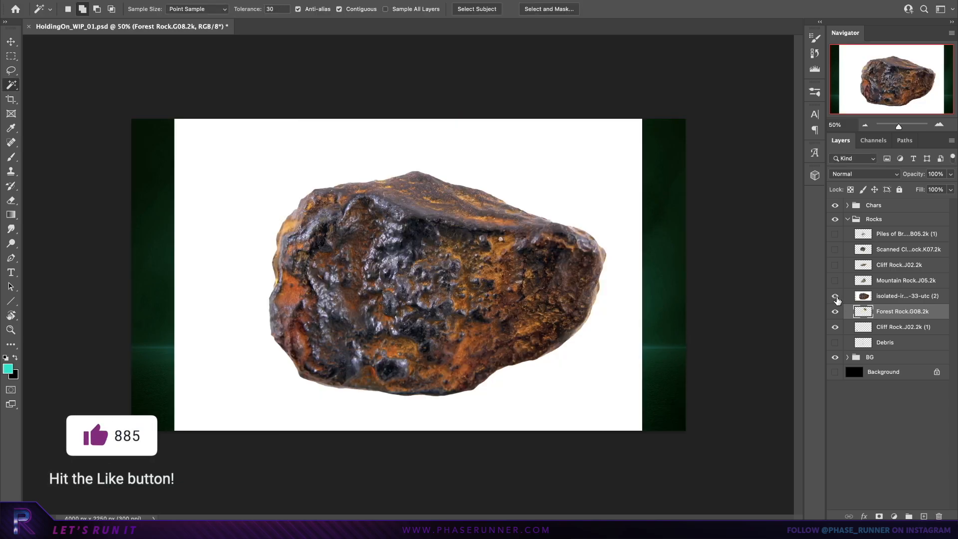
# Step: Hide the original rock photo, then scale and rotate the mountain rock with Free Transform
pyautogui.click(835, 295)
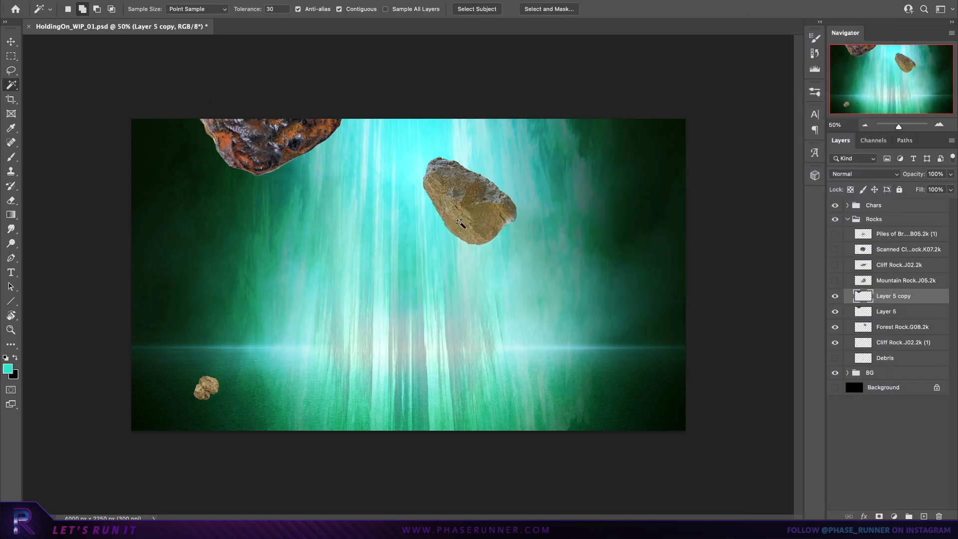
pyautogui.press('ctrl+t')
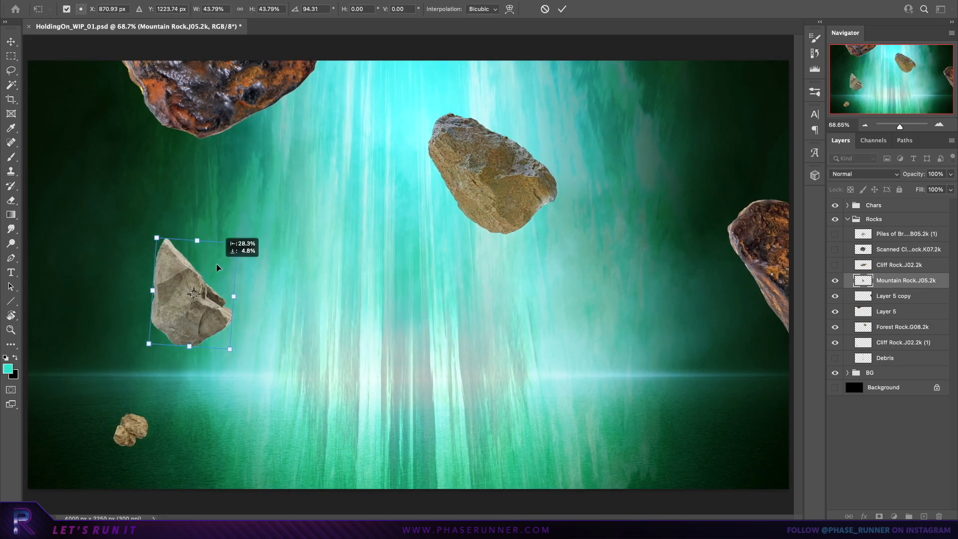
pyautogui.click(899, 265)
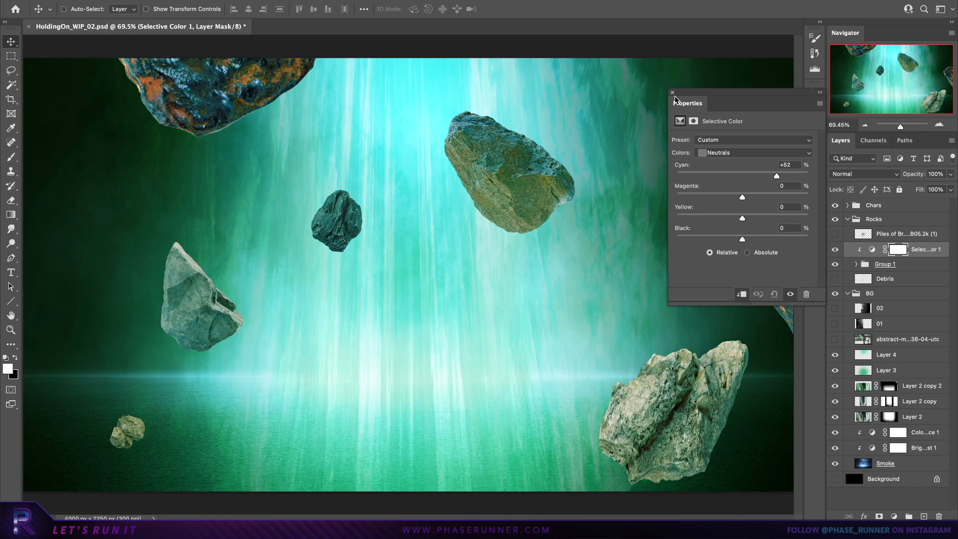
# Step: Apply Selective Color (Neutrals Cyan +52) to the rocks and paint the Exposure masks so lit edges stay bright
pyautogui.click(672, 93)
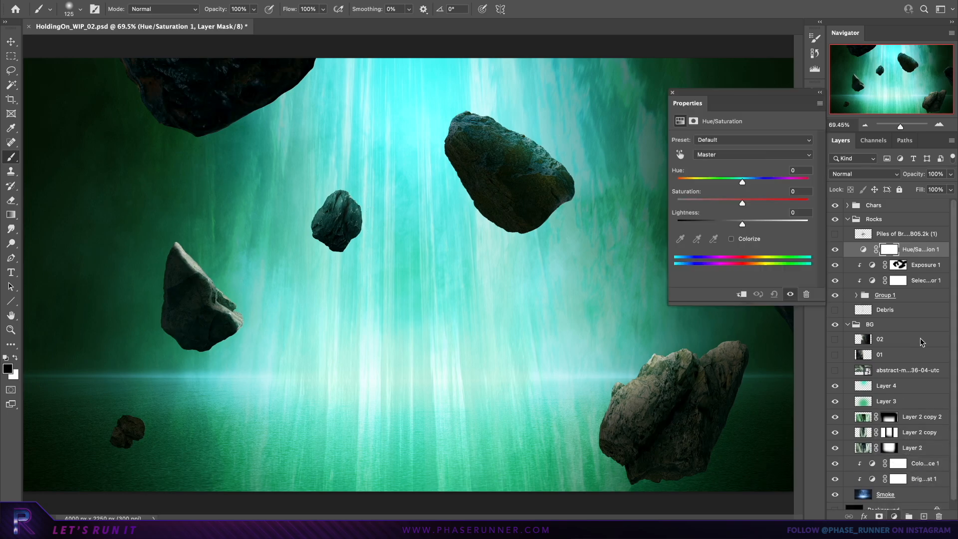
pyautogui.click(730, 238)
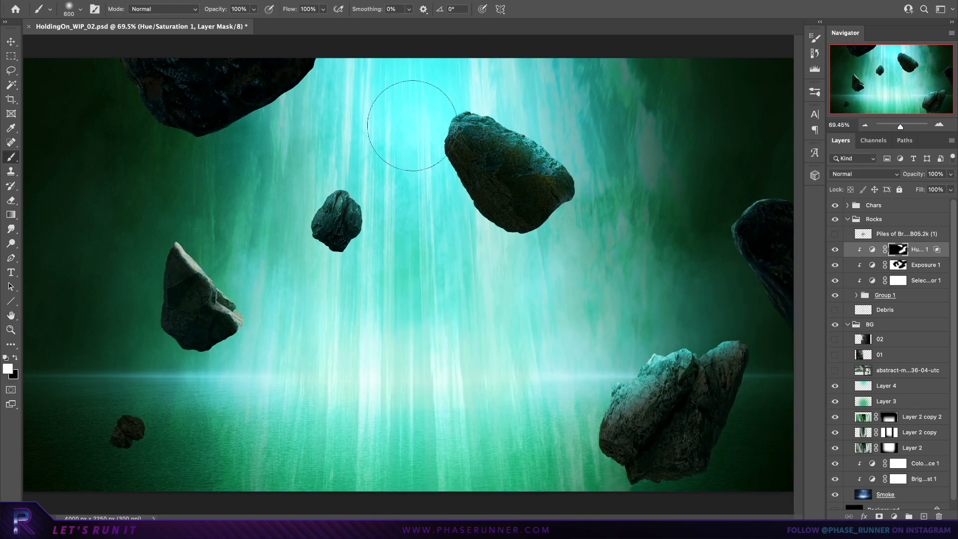
pyautogui.moveTo(133, 422)
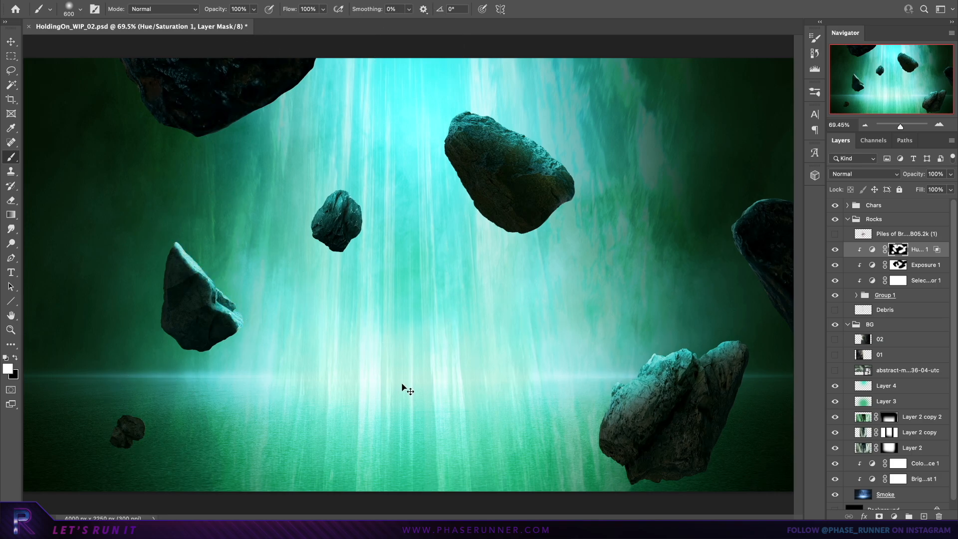
pyautogui.click(924, 264)
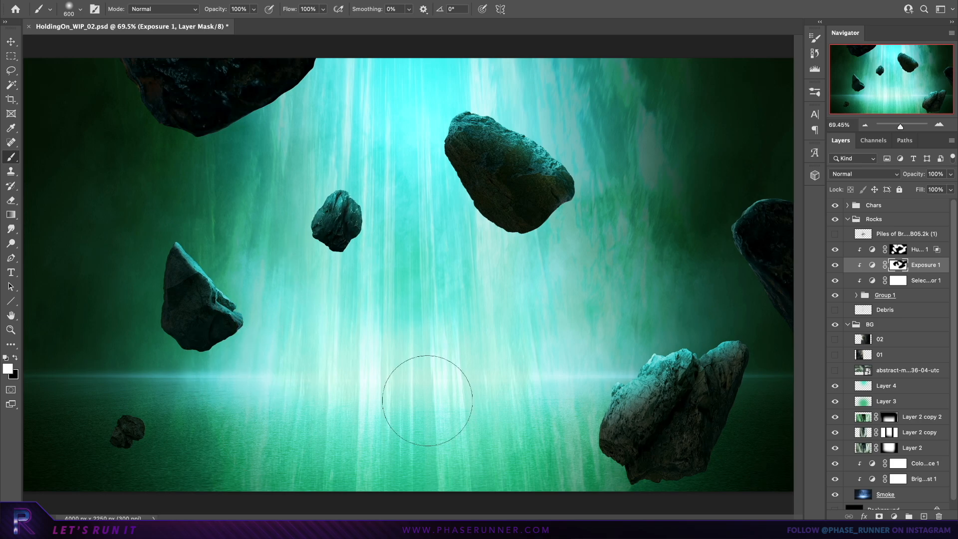
pyautogui.click(884, 249)
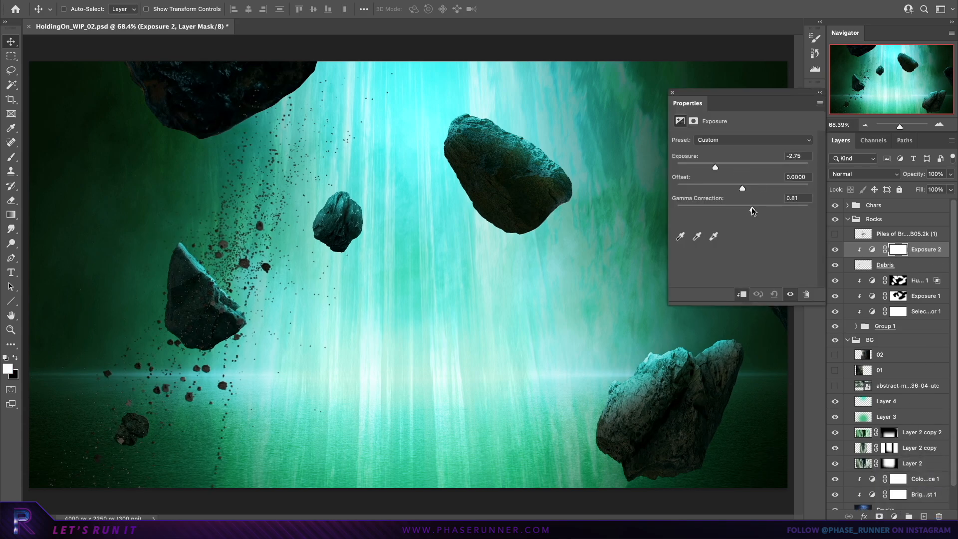
# Step: Darken the debris with Exposure (-2.75, gamma 0.81), transform it, and lasso the right-side debris
pyautogui.click(926, 249)
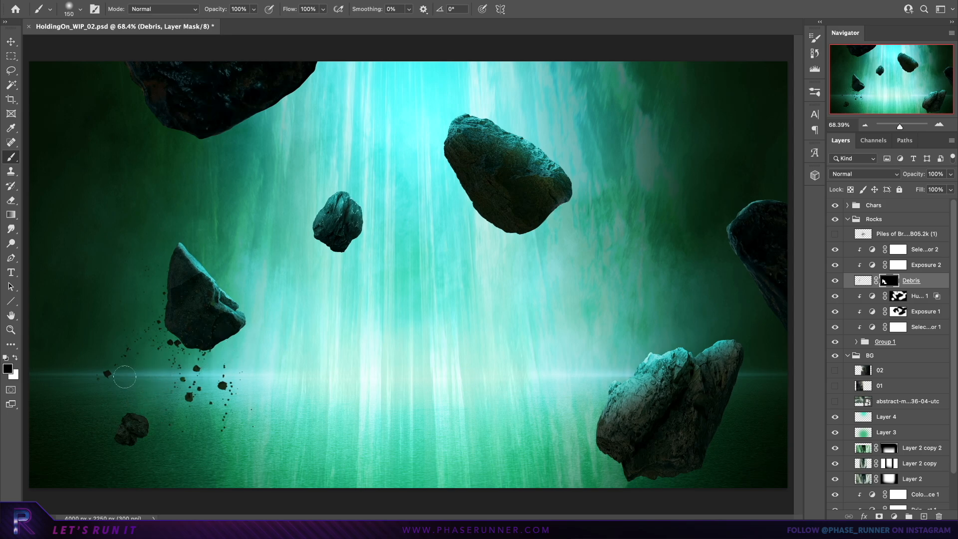
pyautogui.press('ctrl+t')
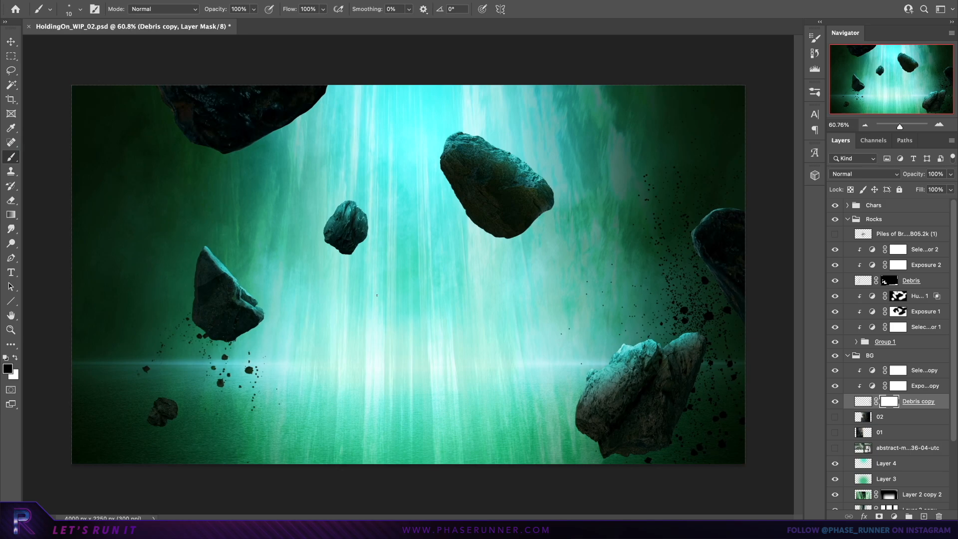
pyautogui.click(11, 70)
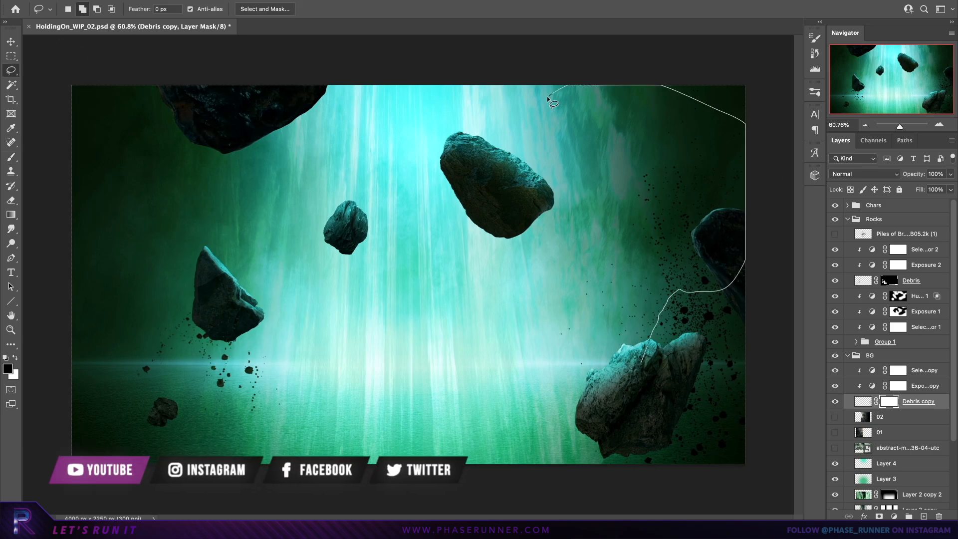
pyautogui.click(10, 157)
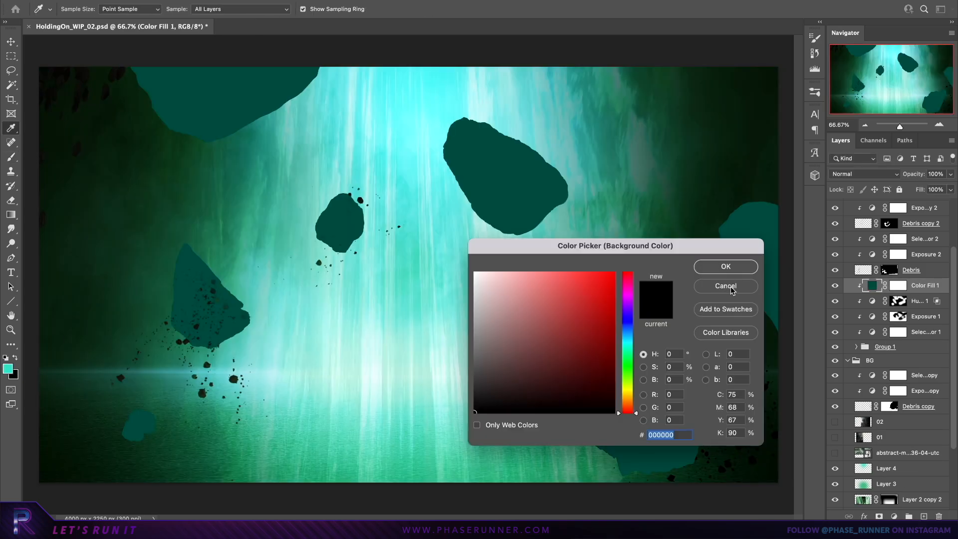
# Step: Change the rocks' fill colour to bright teal and set it to Screen blending
pyautogui.click(725, 286)
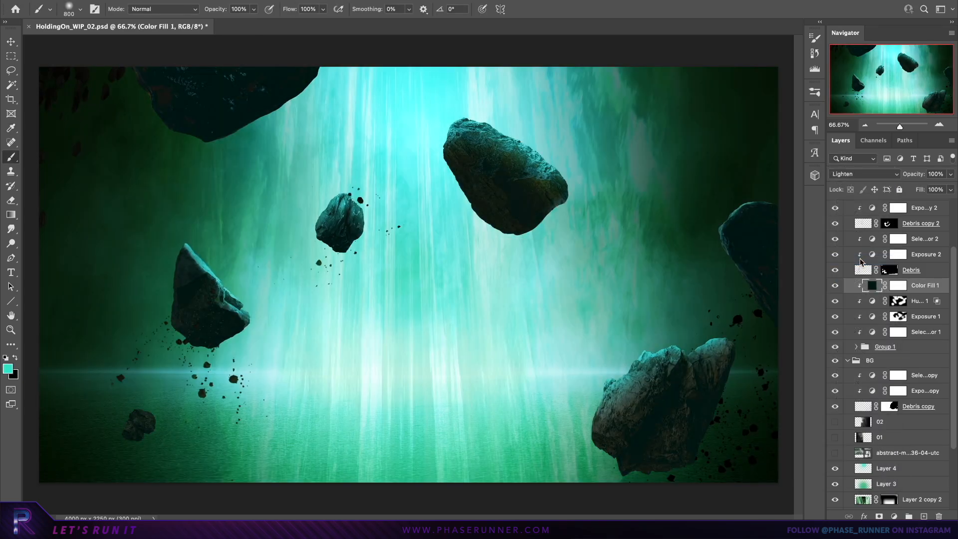
pyautogui.doubleClick(898, 285)
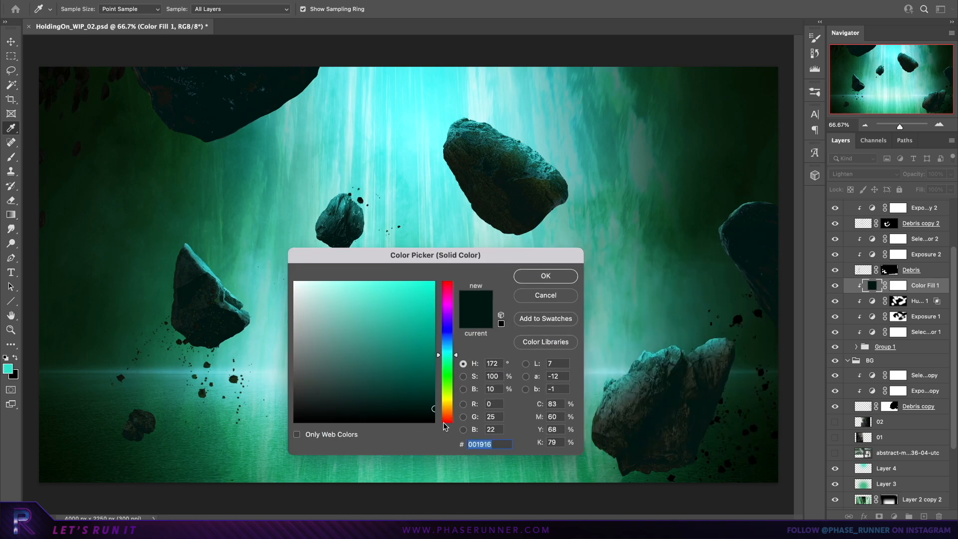
pyautogui.click(545, 275)
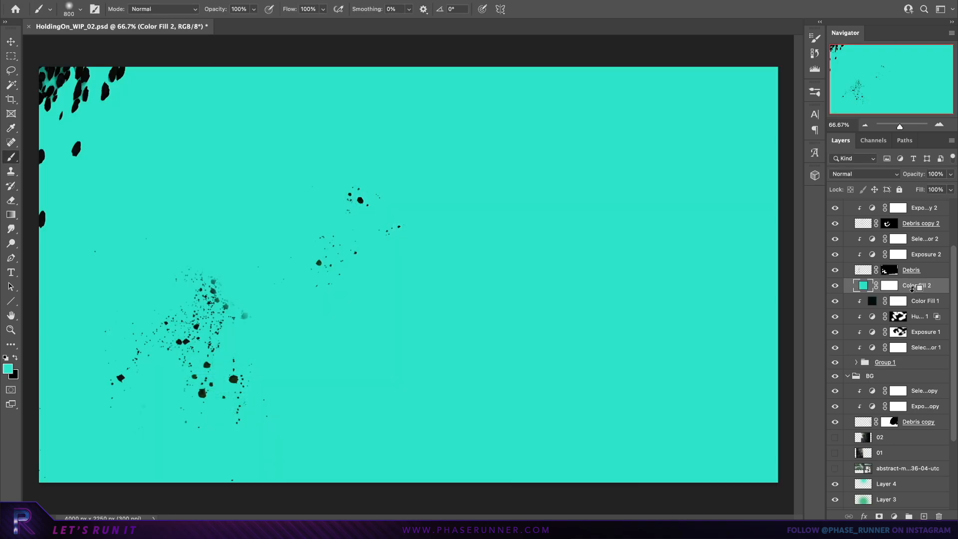
pyautogui.click(862, 174)
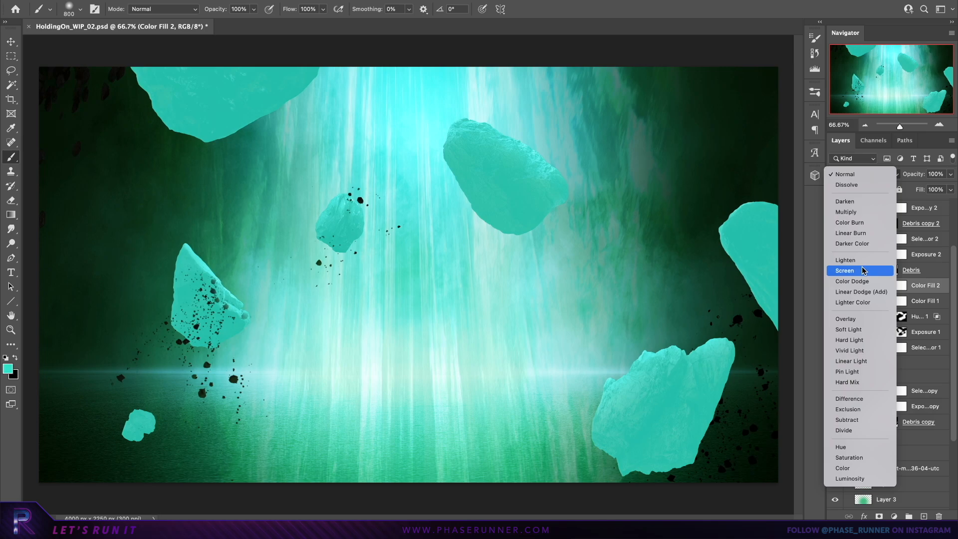
pyautogui.click(844, 270)
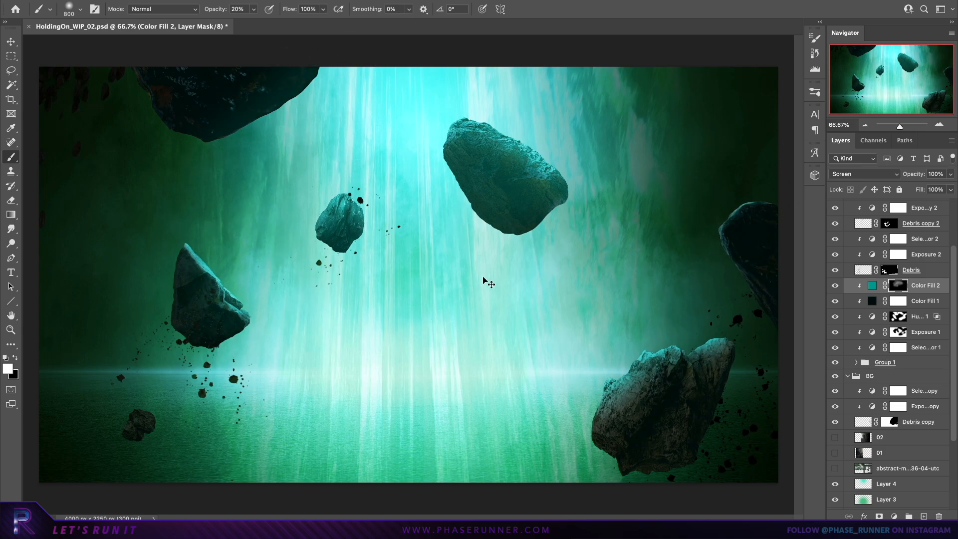
# Step: Paint the teal fill and exposure masks onto the rocks' light-facing edges
pyautogui.click(926, 331)
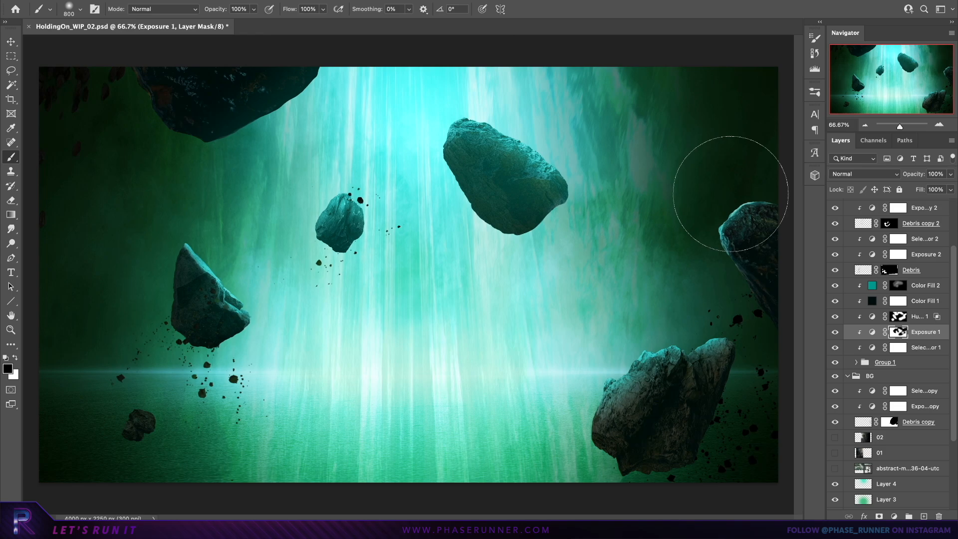
pyautogui.click(10, 41)
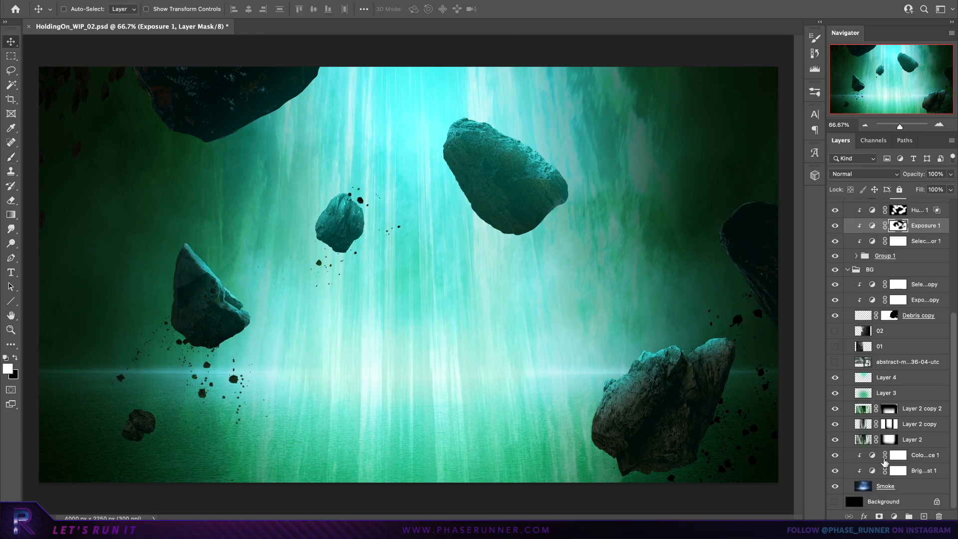
pyautogui.click(869, 270)
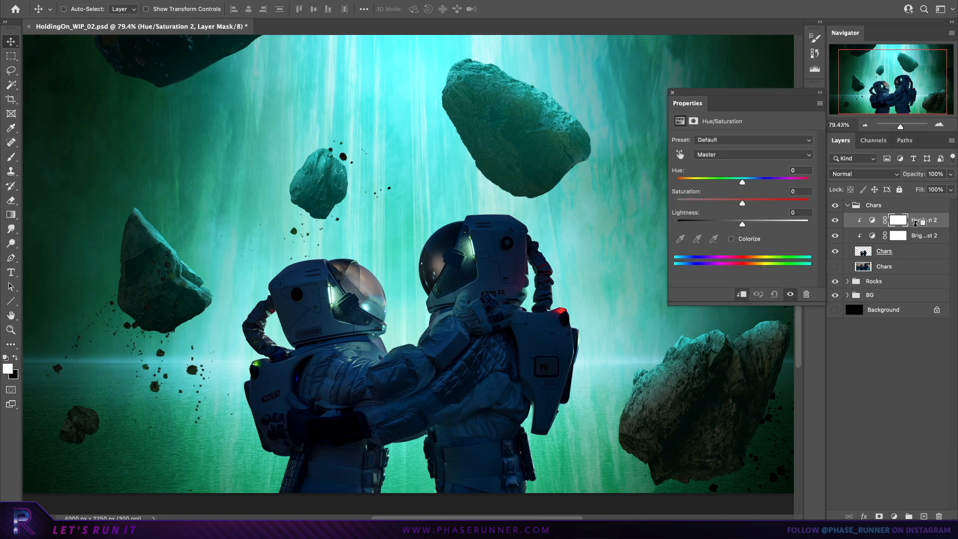
# Step: Split the blend-if threshold on the astronauts' adjustment for a smoother transition
pyautogui.click(672, 92)
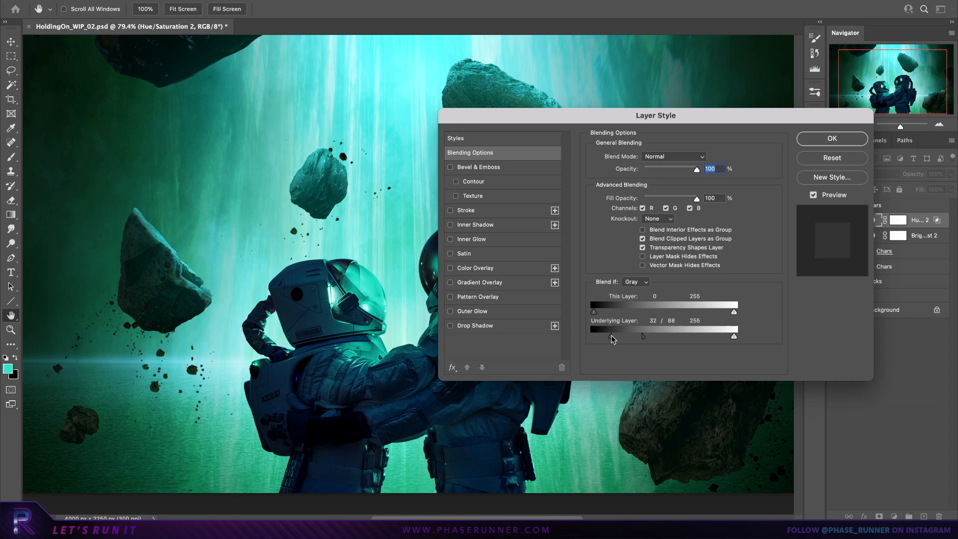
pyautogui.click(831, 138)
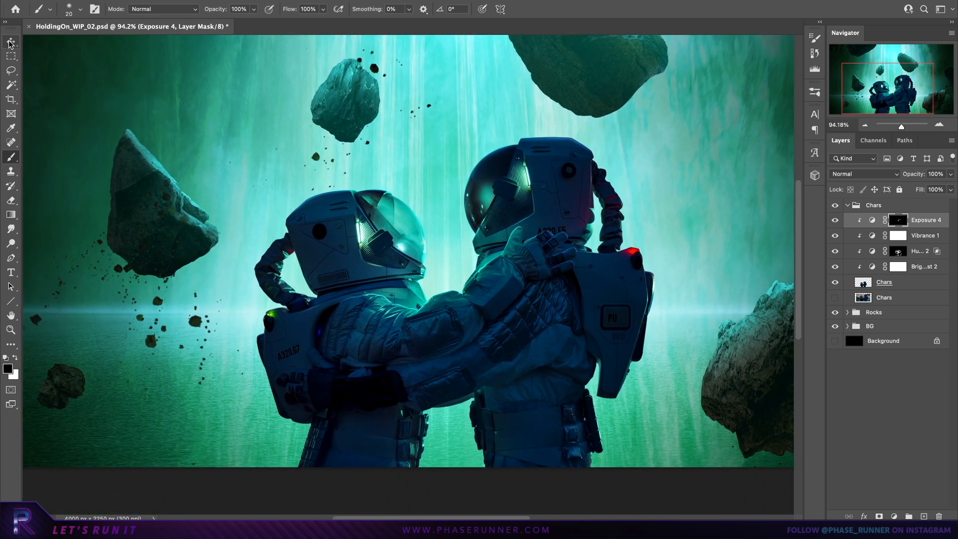
# Step: Add a painted Exposure 5, plus black Overlay and dark teal fills clipped to Chars
pyautogui.click(893, 516)
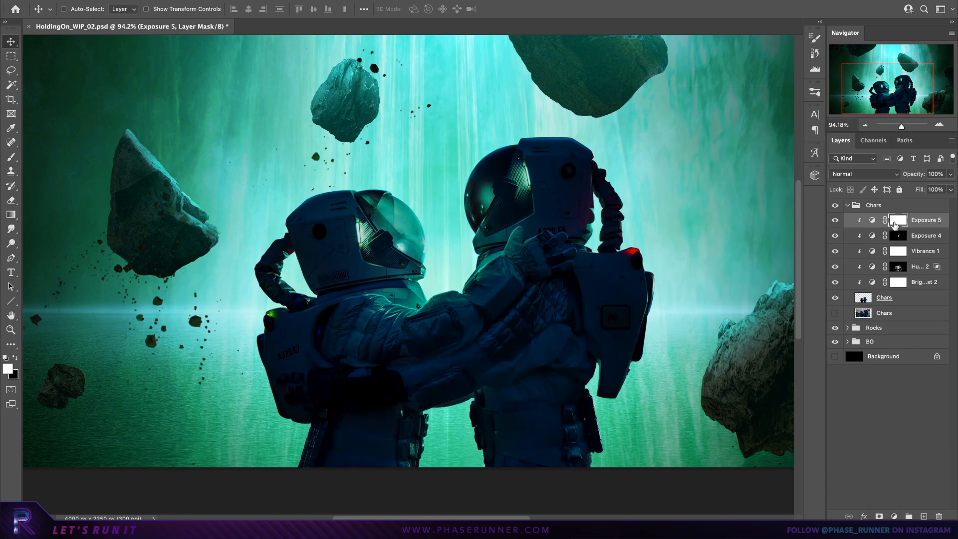
pyautogui.click(10, 157)
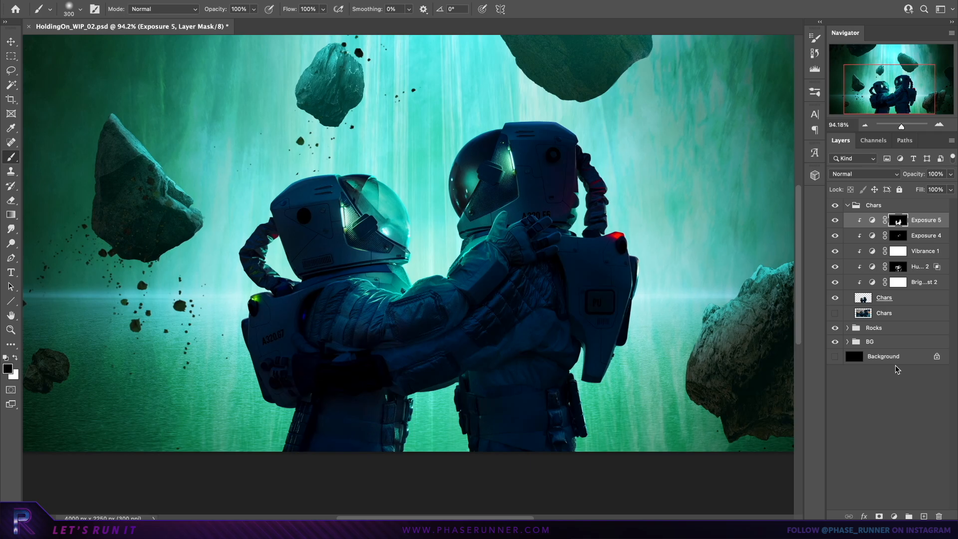
pyautogui.click(862, 174)
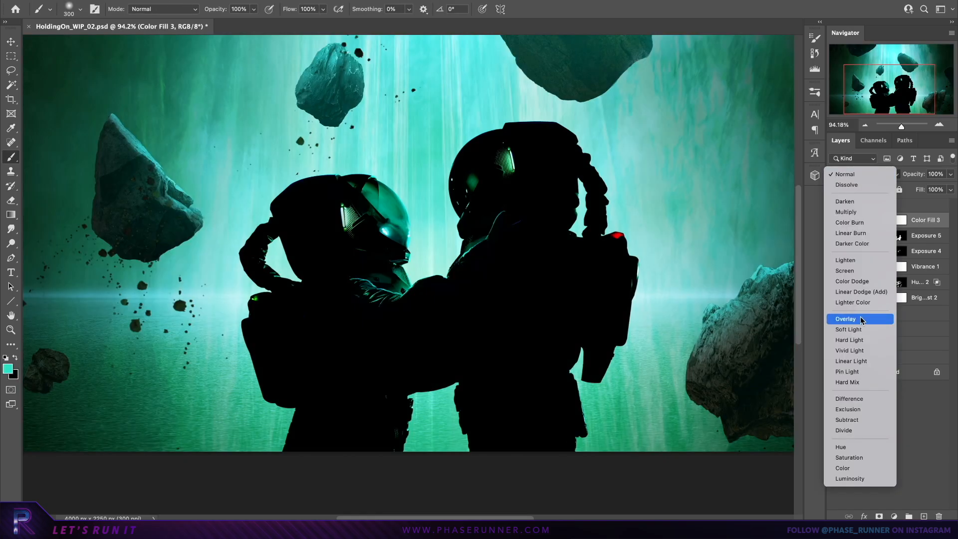
pyautogui.click(845, 318)
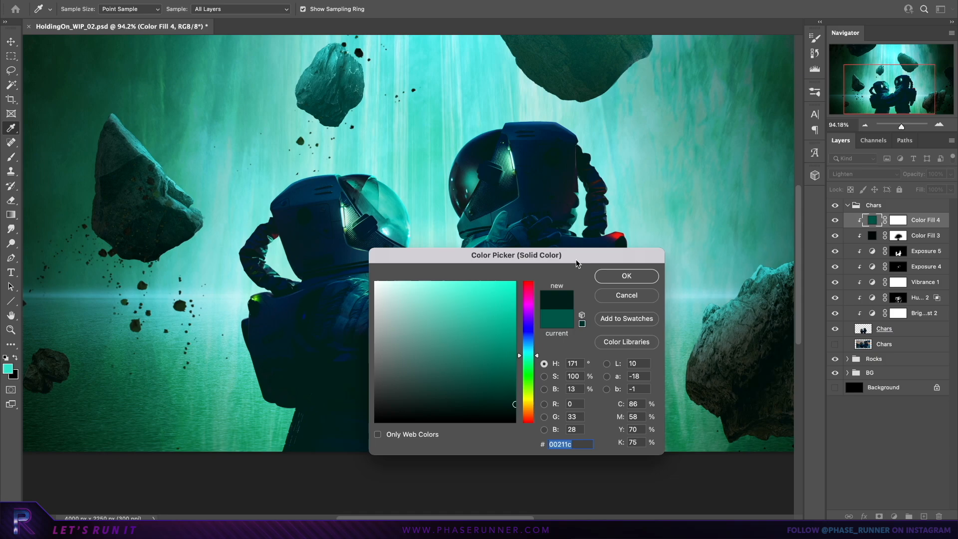
pyautogui.click(625, 276)
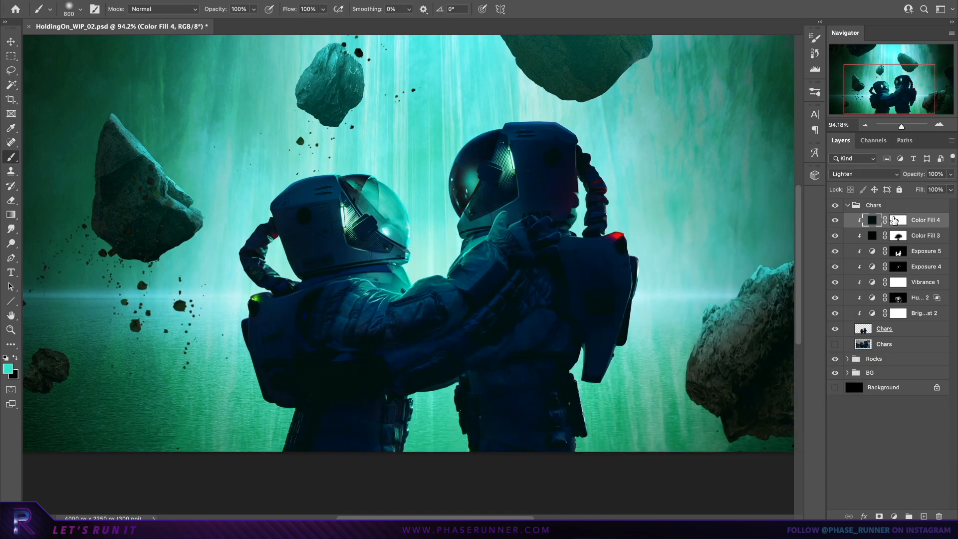
pyautogui.click(897, 220)
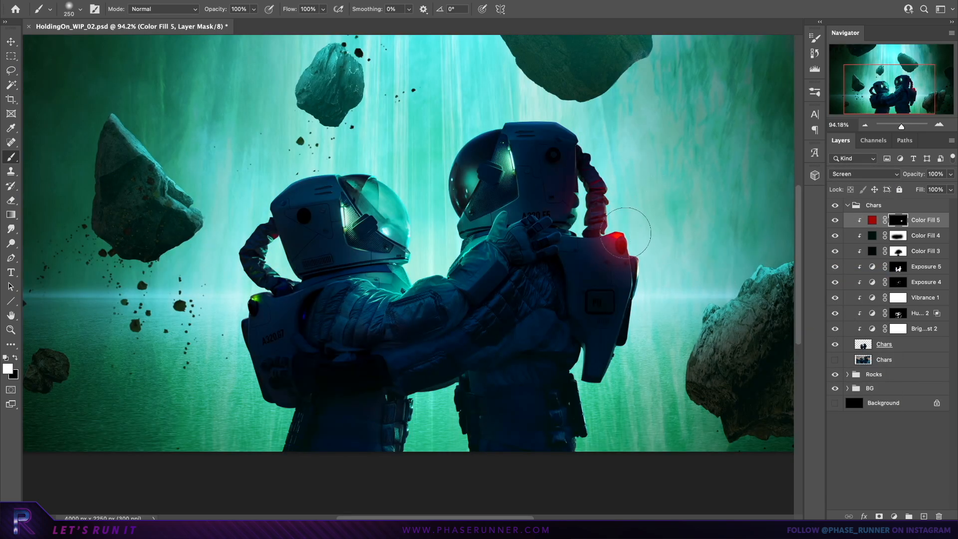
# Step: Duplicate the red glow fill, recolour the copy green and set it to Screen
pyautogui.rightClick(926, 220)
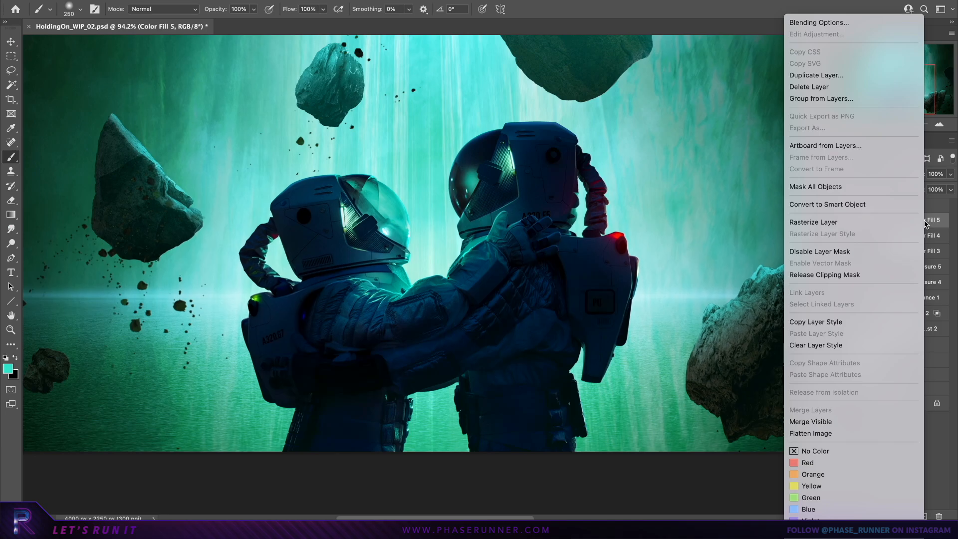
pyautogui.click(815, 75)
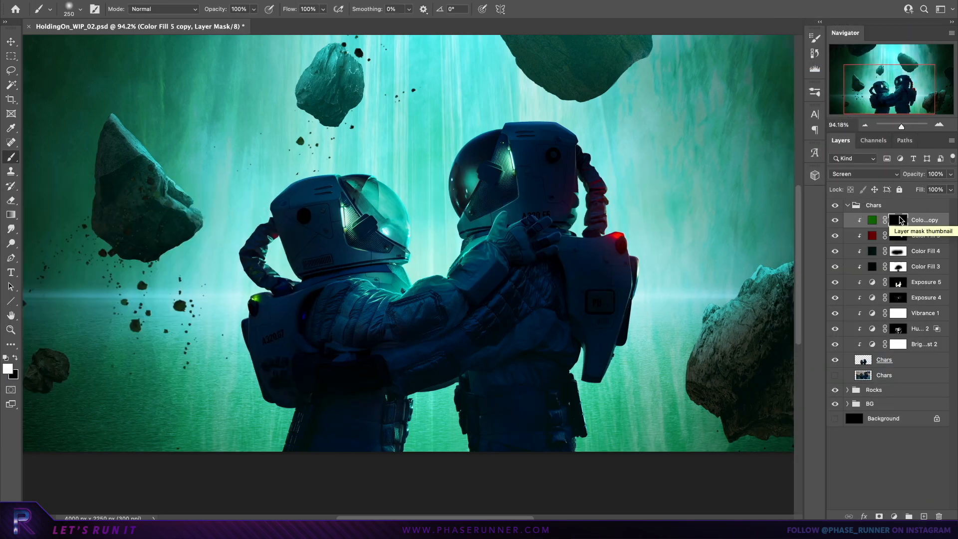
pyautogui.doubleClick(871, 220)
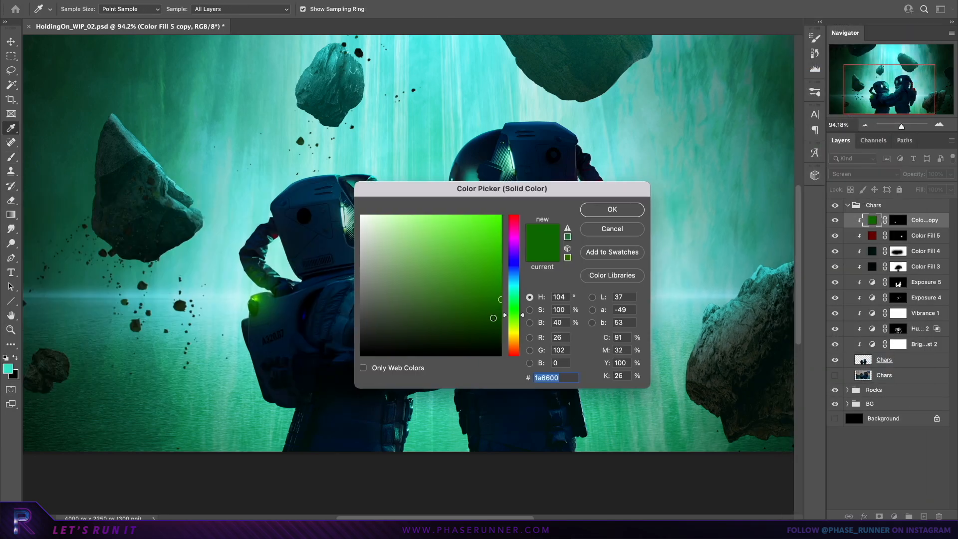
pyautogui.click(610, 209)
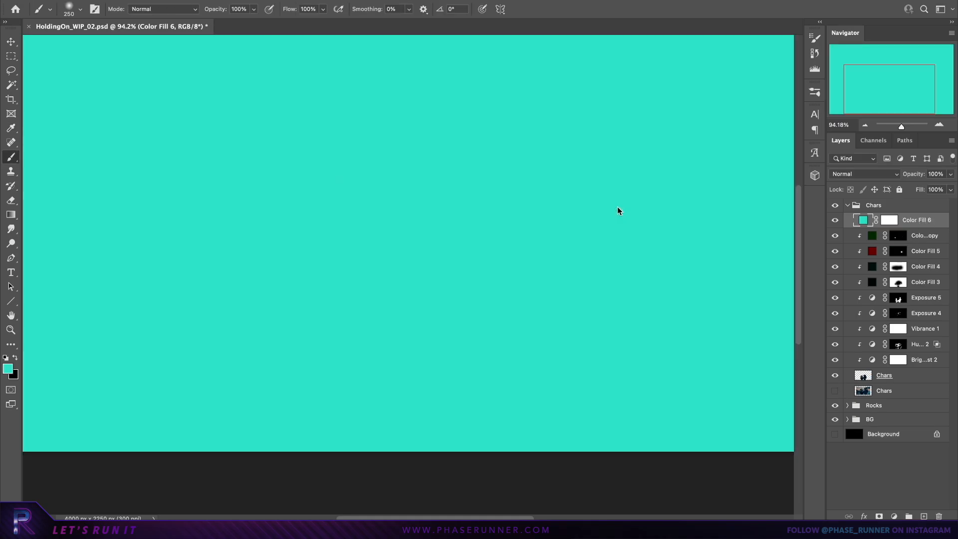
pyautogui.click(863, 174)
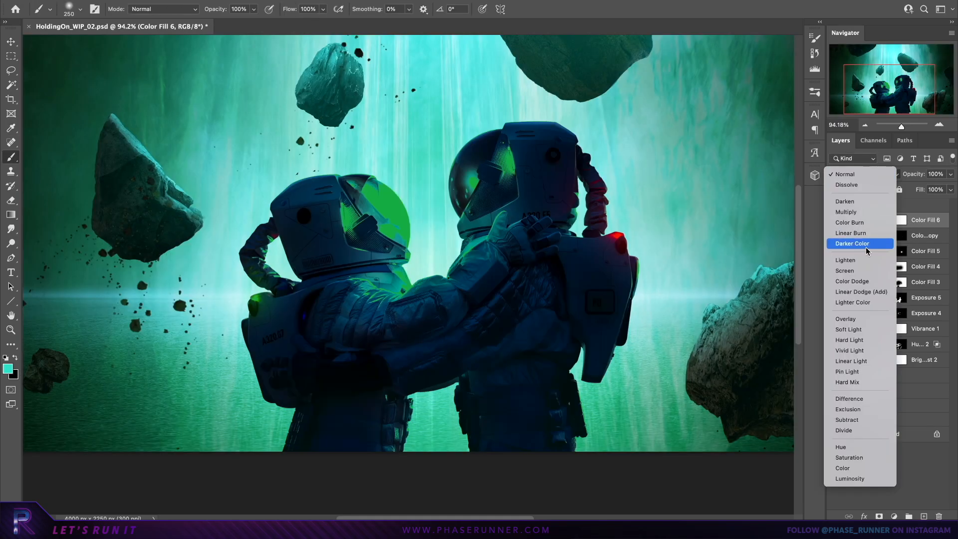
pyautogui.click(845, 270)
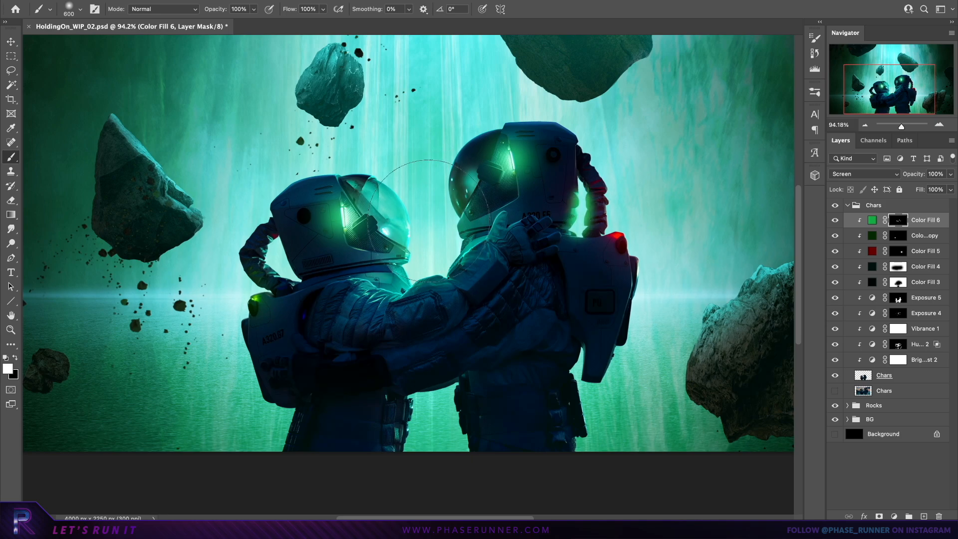
# Step: Tint the astronauts' neutrals toward cyan and blue and colour the rock fill dark teal
pyautogui.doubleClick(872, 220)
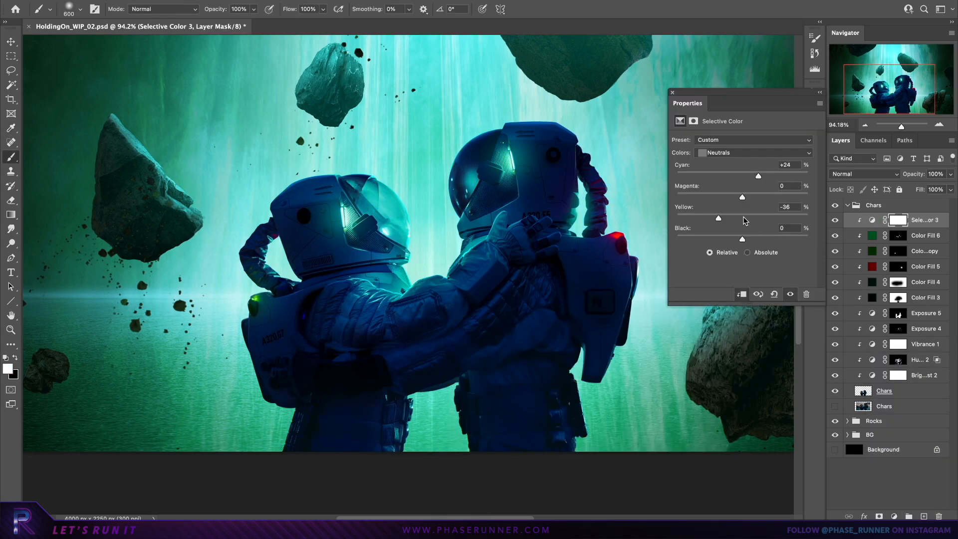
pyautogui.click(672, 92)
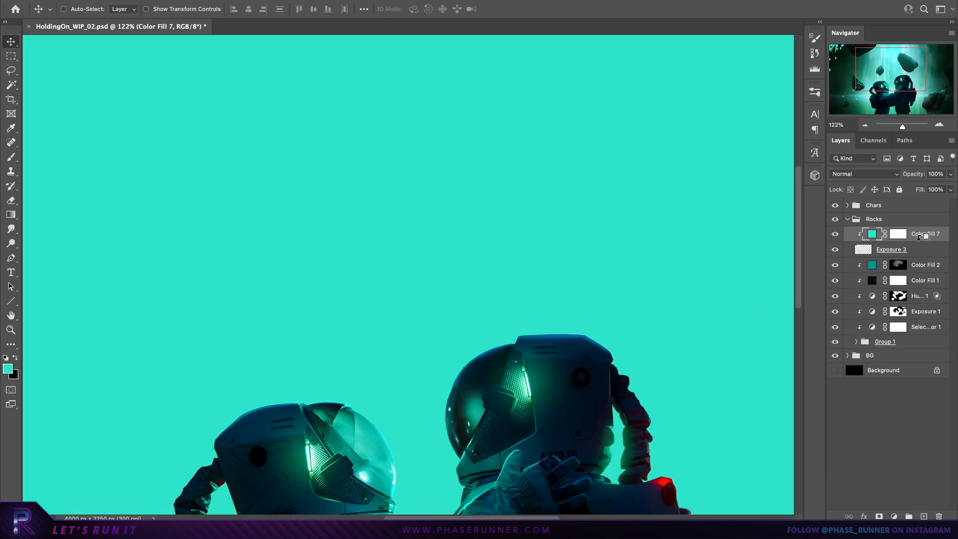
pyautogui.doubleClick(872, 233)
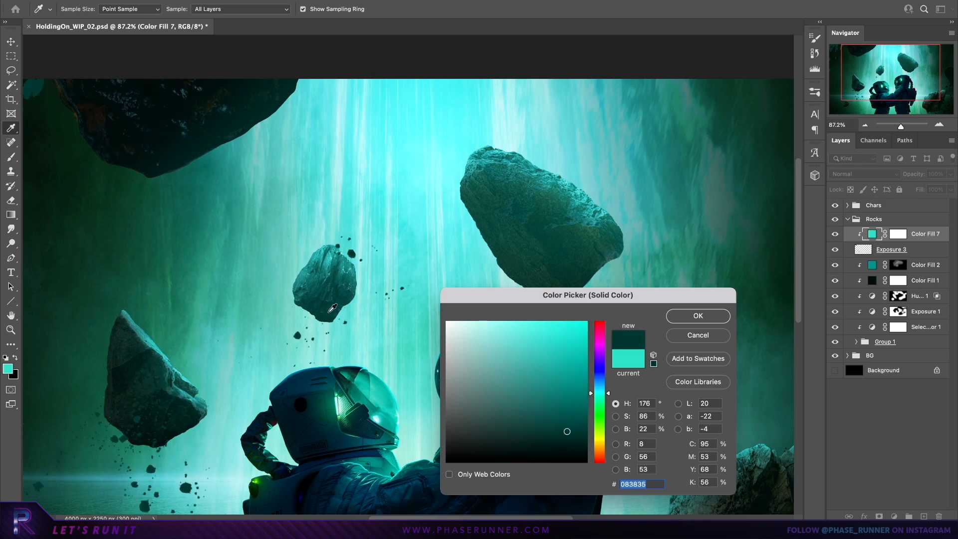
pyautogui.click(697, 315)
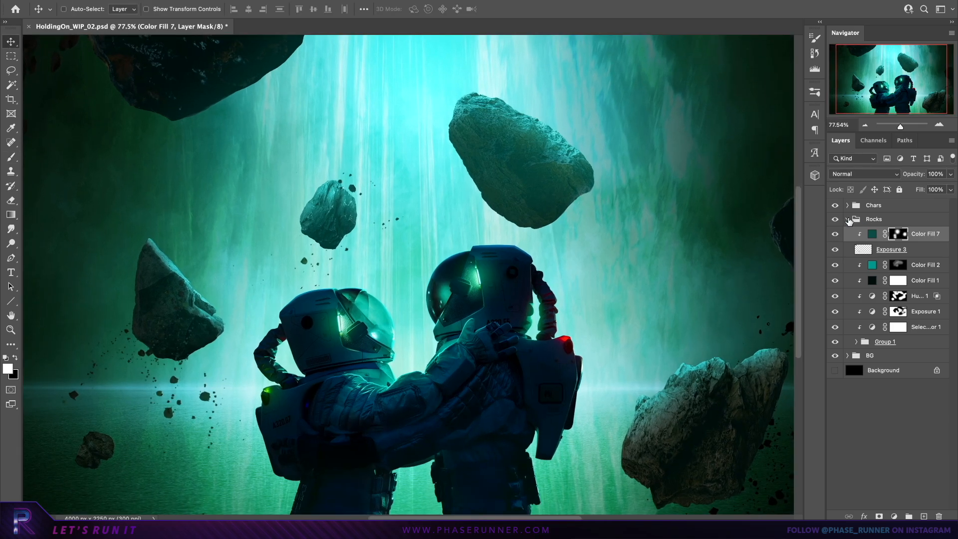
# Step: Collapse the Rocks group and darken the background rock walls with Brightness/Contrast (-61, 34)
pyautogui.click(847, 233)
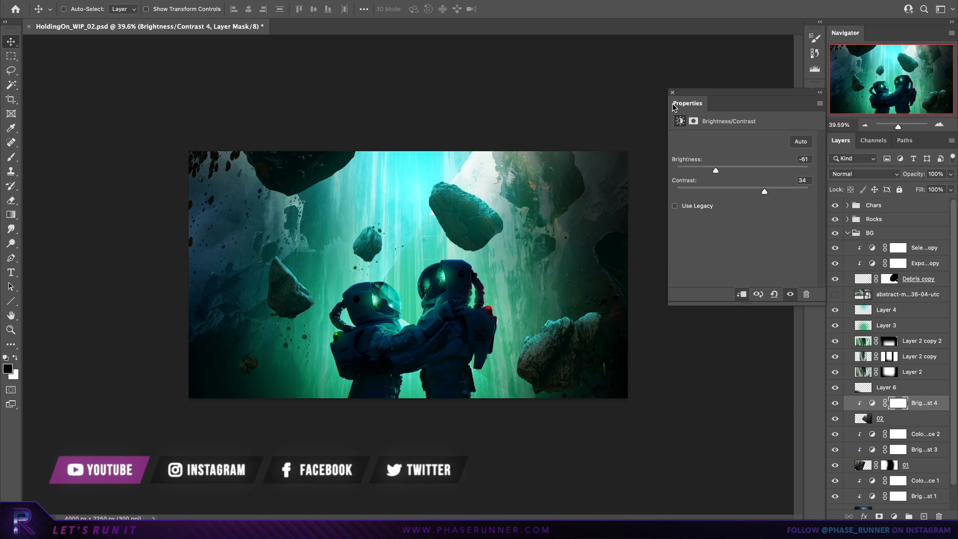
pyautogui.click(924, 403)
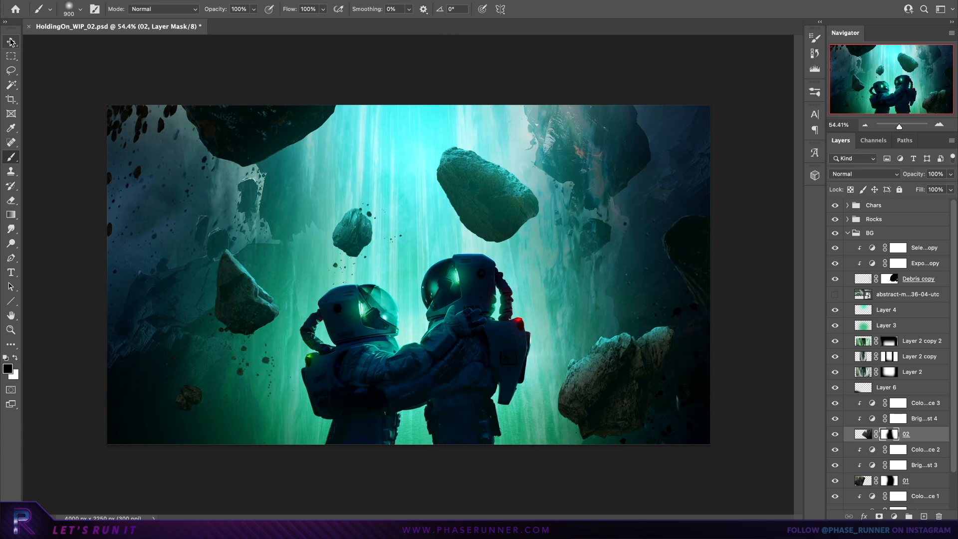
pyautogui.click(911, 371)
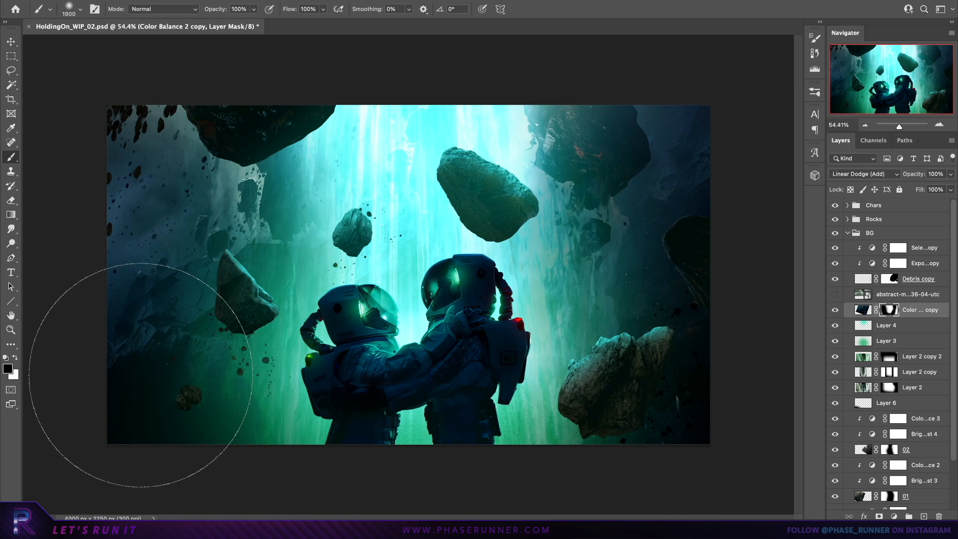
pyautogui.click(10, 41)
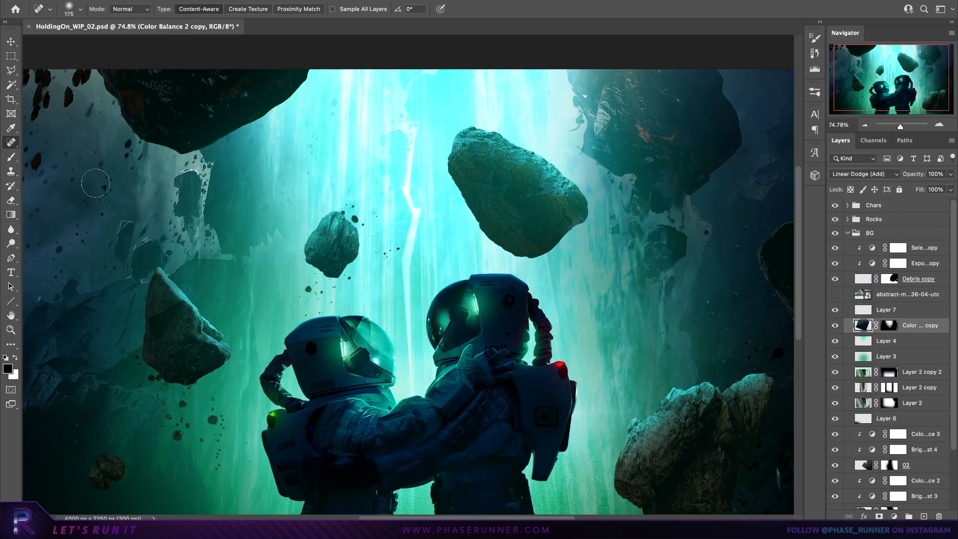
# Step: Select the first rock wall layer, 01, with the Move tool
pyautogui.click(11, 41)
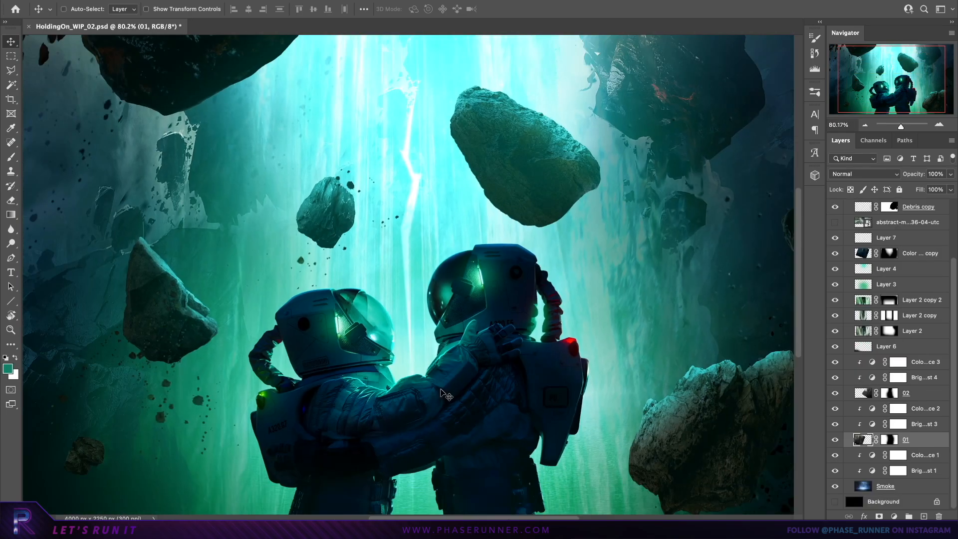